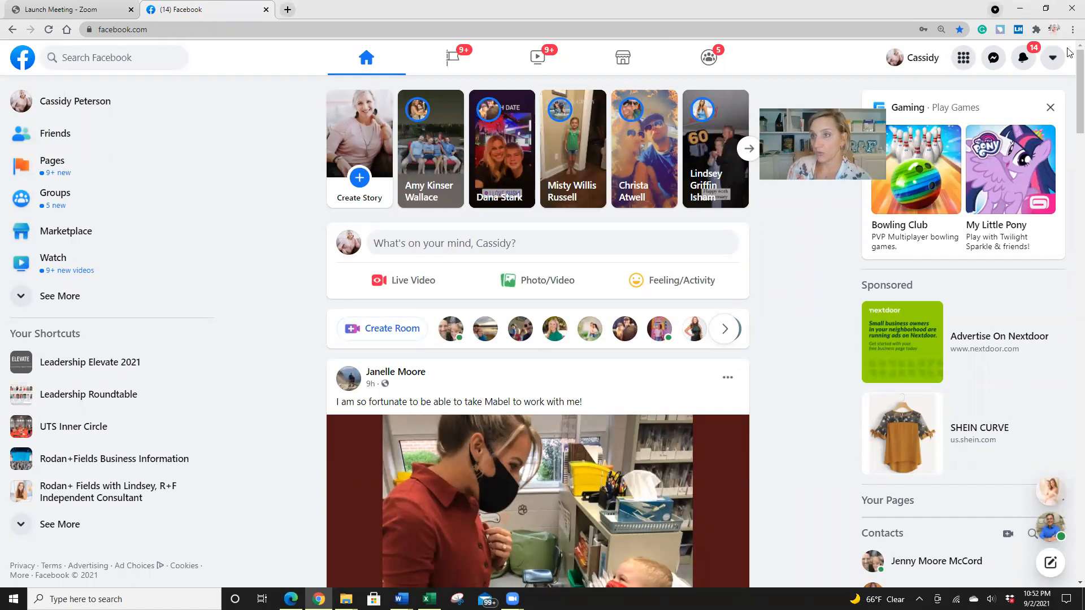
pyautogui.moveTo(1051, 58)
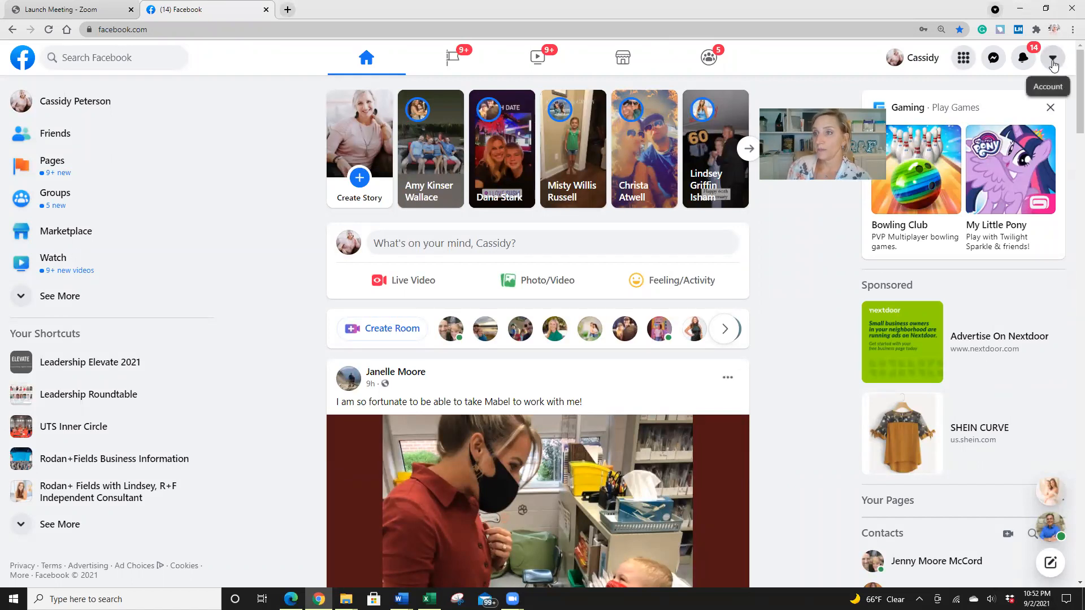
# - Go through Settings & Privacy and Your Facebook Information to Download Your Information
pyautogui.click(1052, 57)
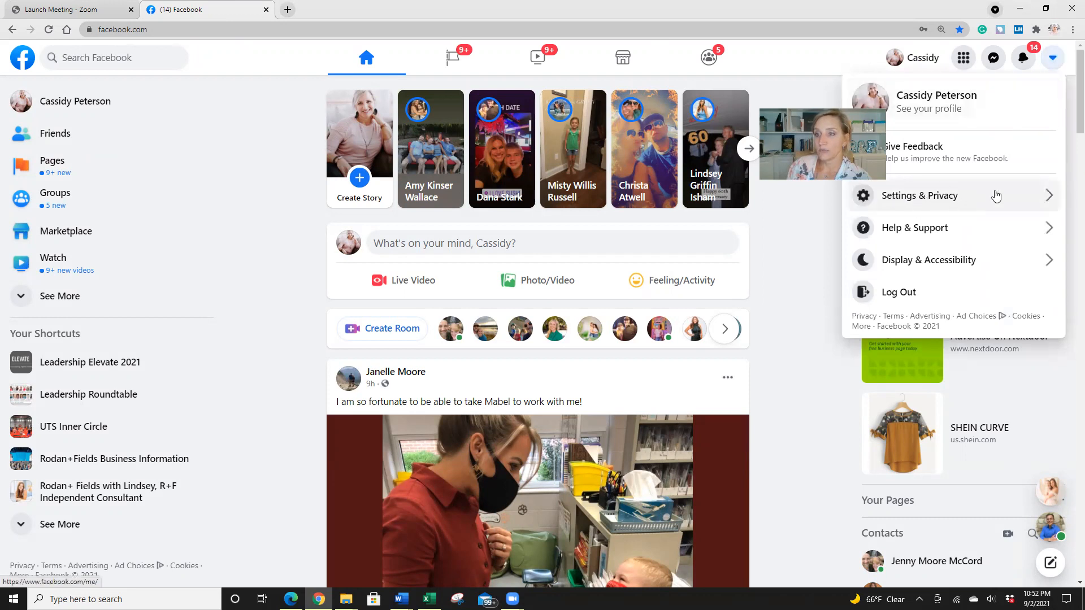
pyautogui.click(919, 195)
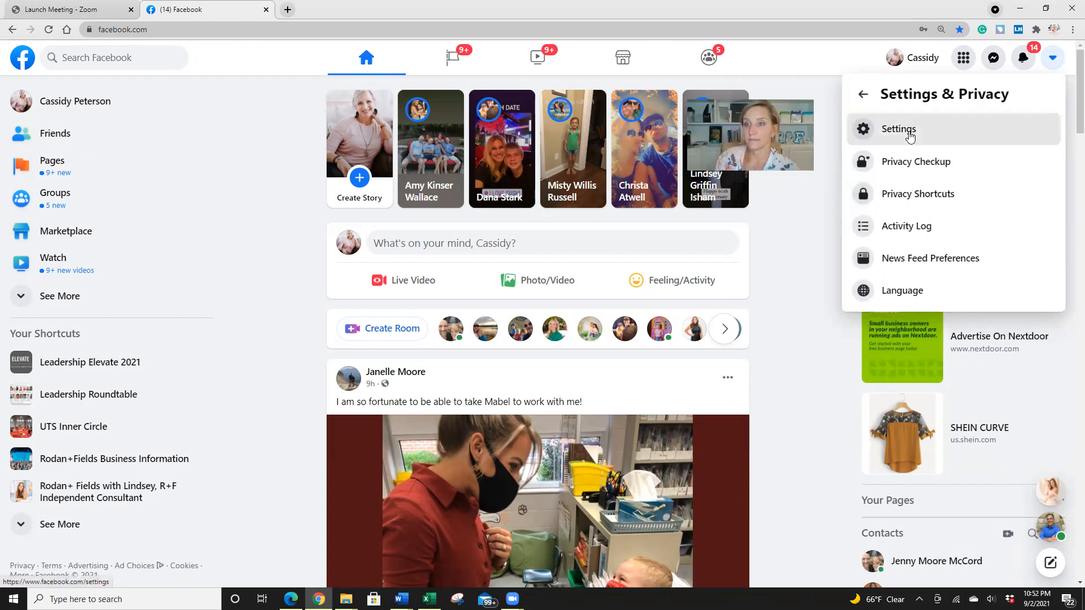
pyautogui.click(897, 129)
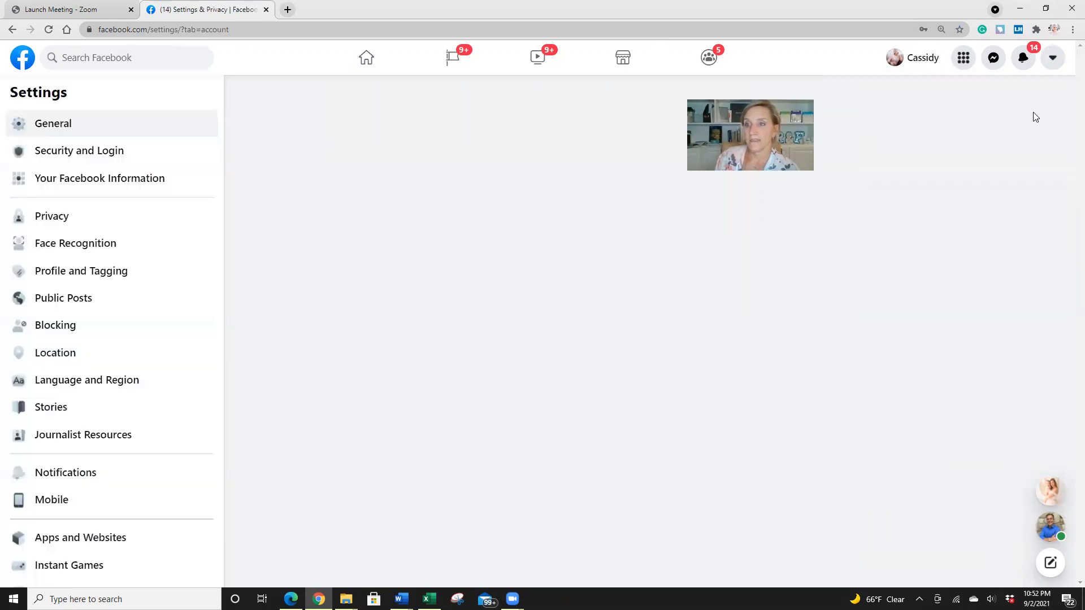
pyautogui.click(53, 123)
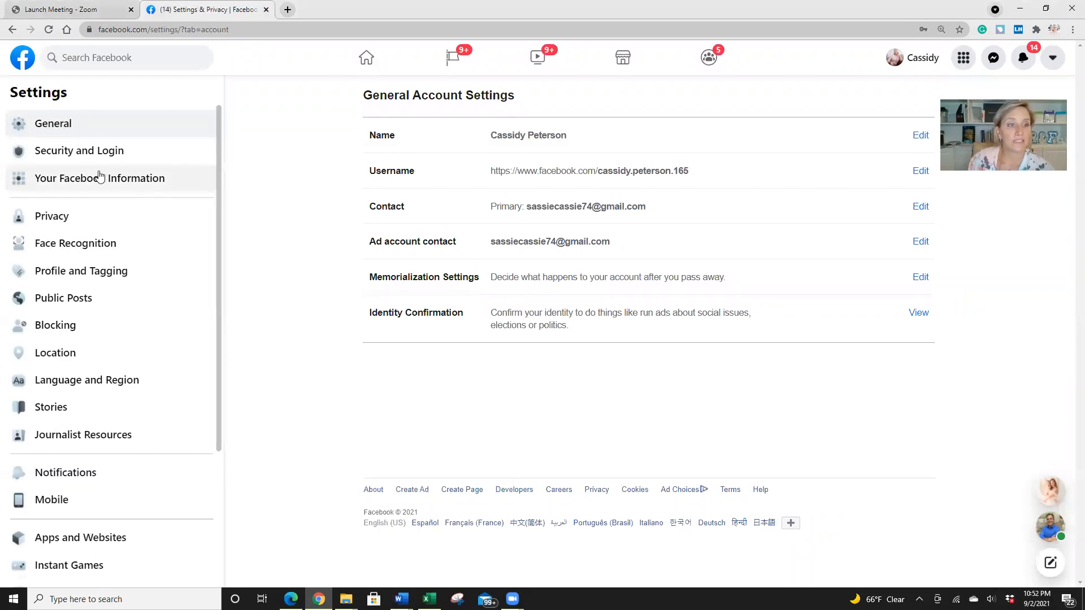
pyautogui.click(100, 178)
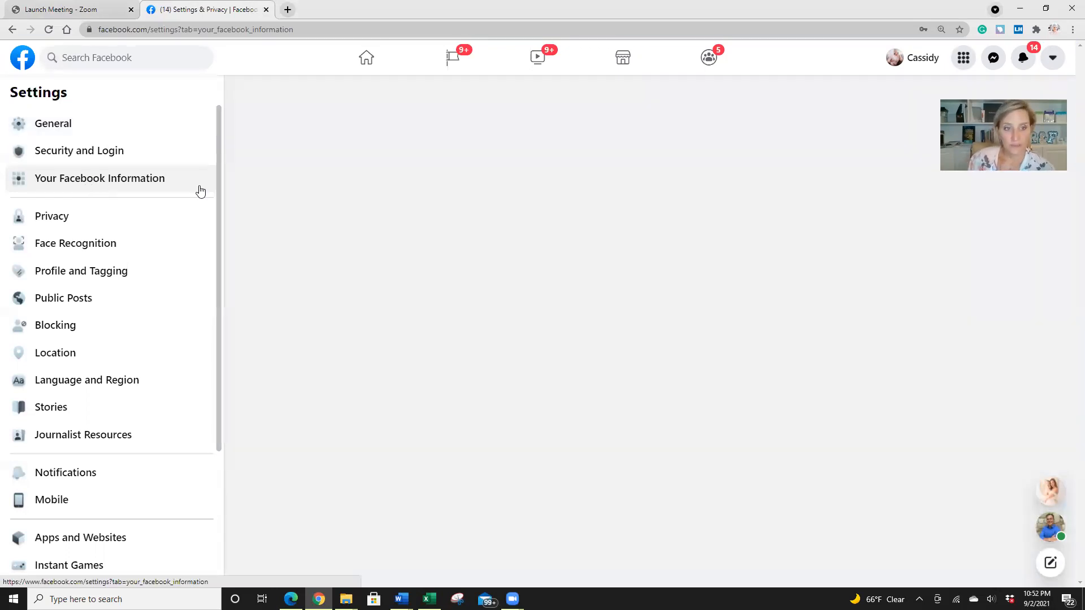
pyautogui.click(99, 178)
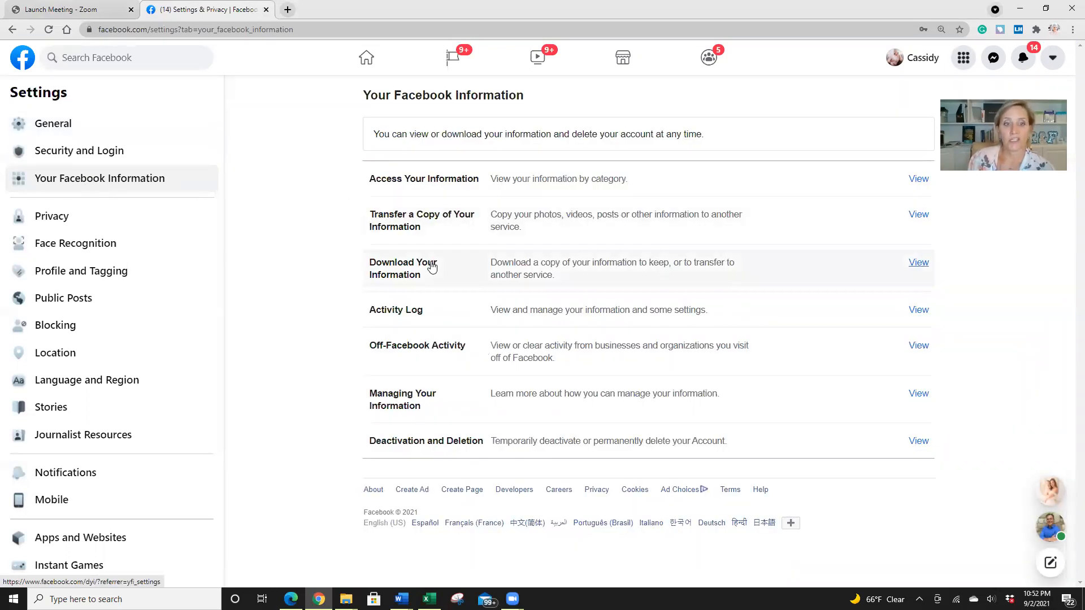
pyautogui.moveTo(406, 258)
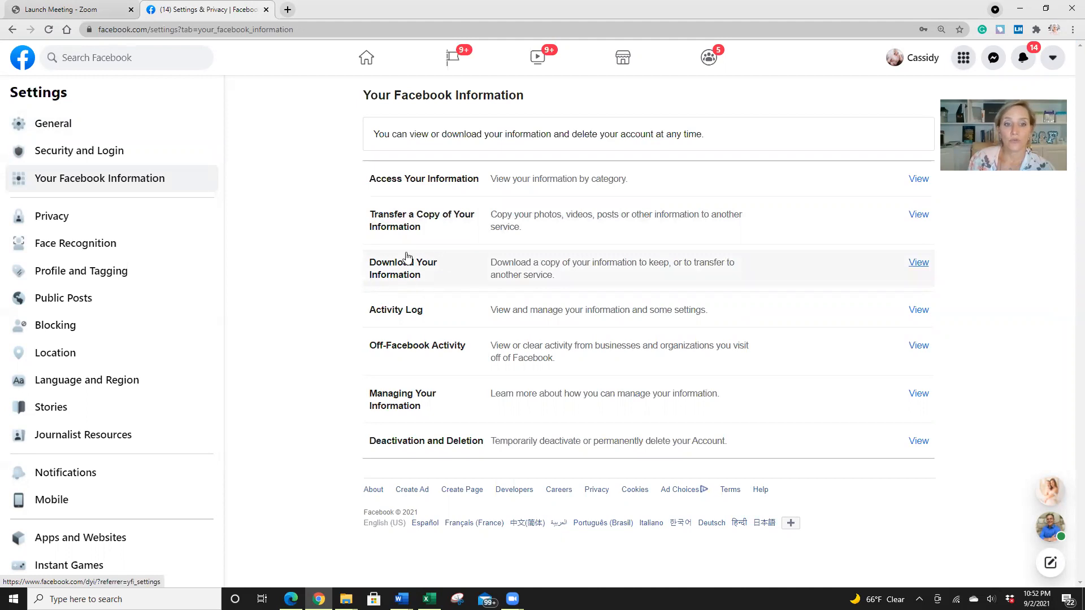
pyautogui.moveTo(911, 270)
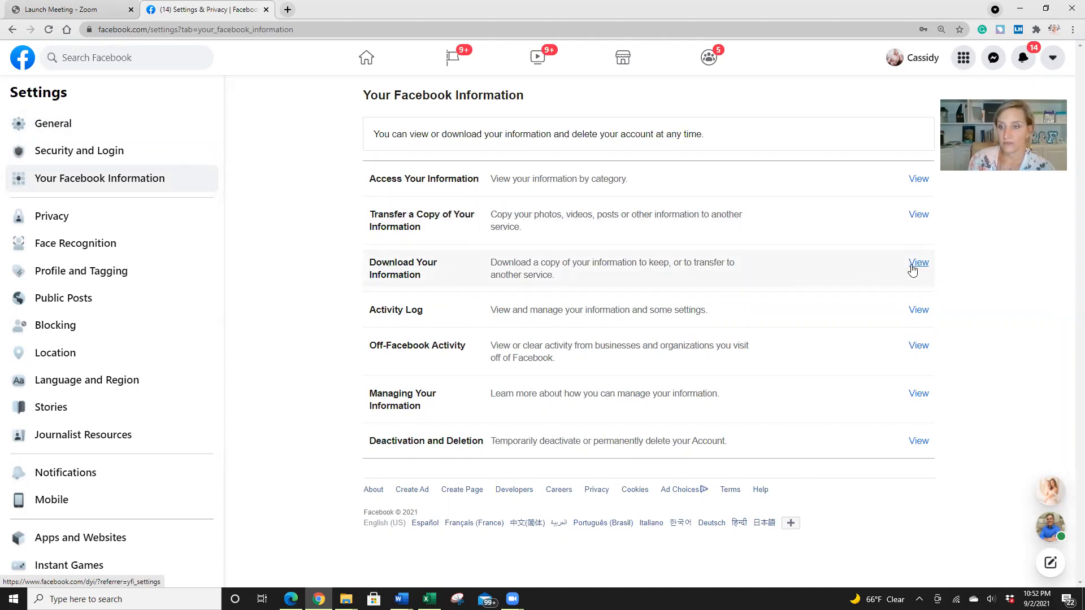
pyautogui.click(918, 263)
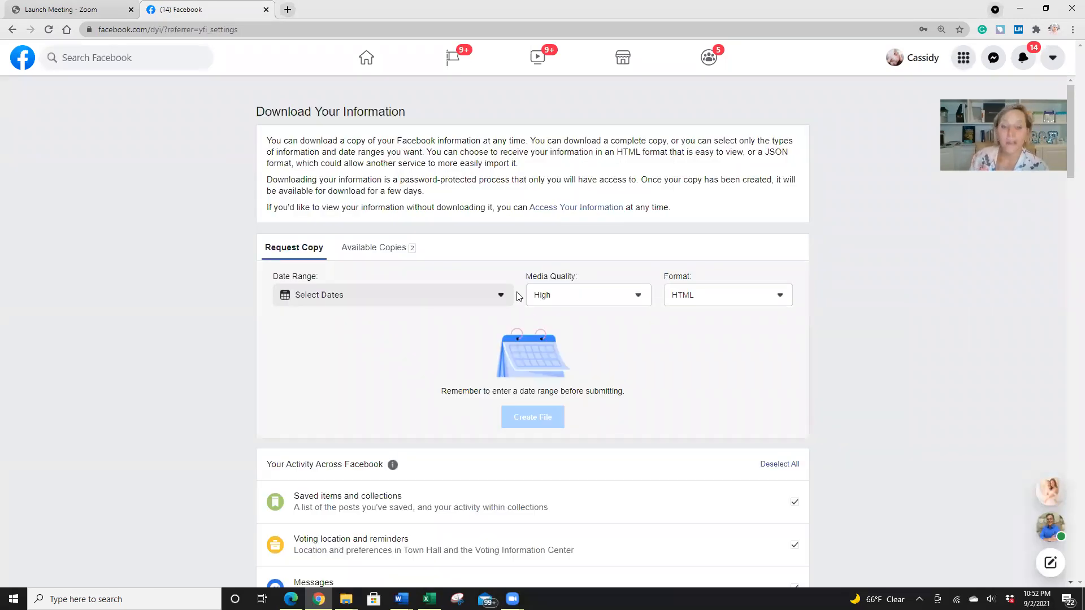
pyautogui.moveTo(449, 326)
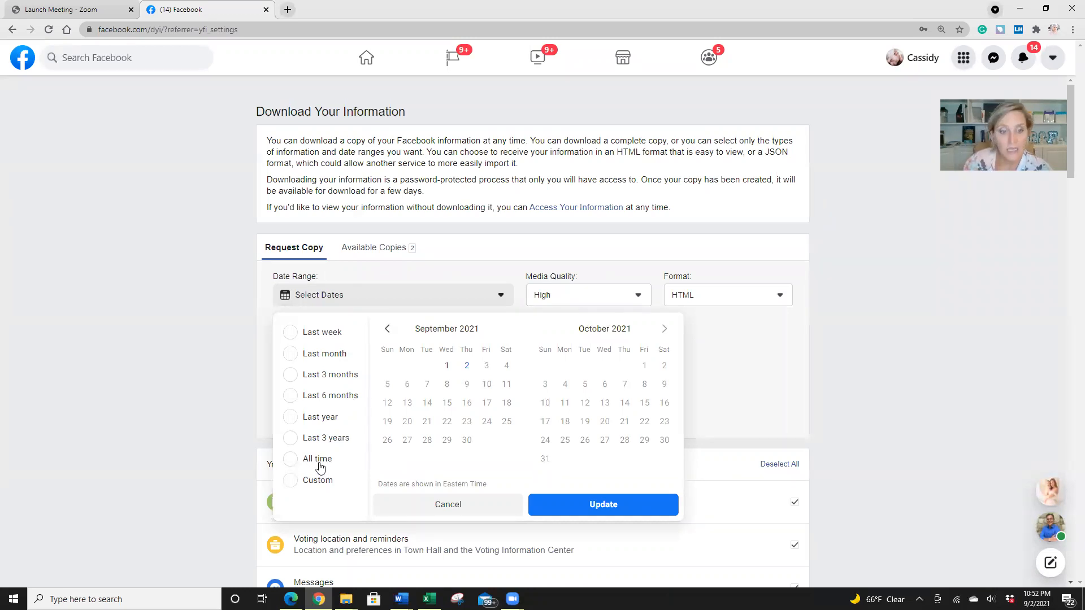
# - Set the date range to Last 3 months and media quality to Medium, keeping HTML format
pyautogui.click(290, 374)
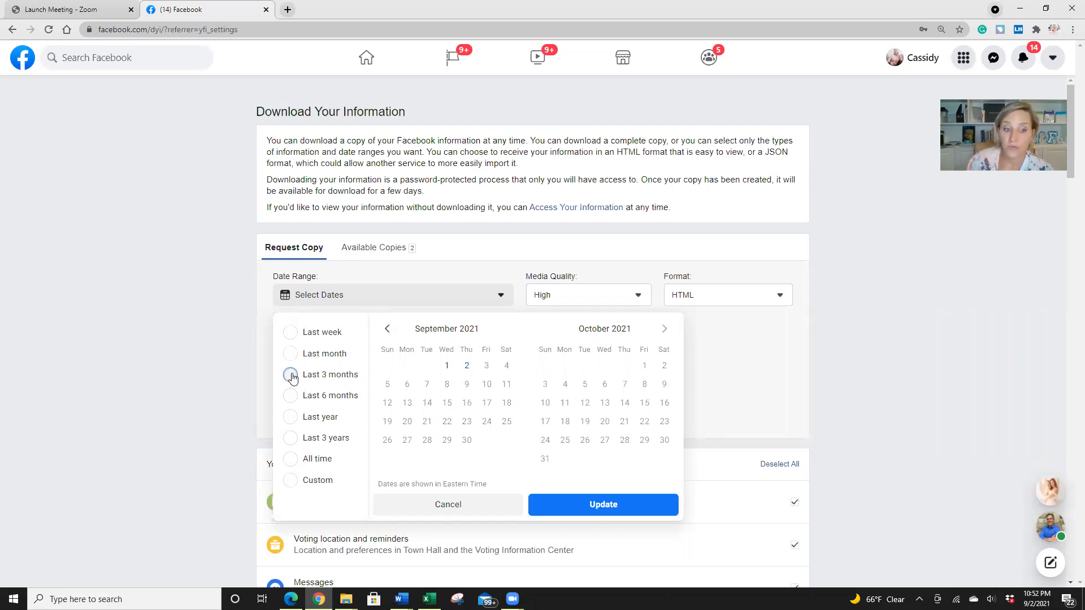
pyautogui.click(603, 504)
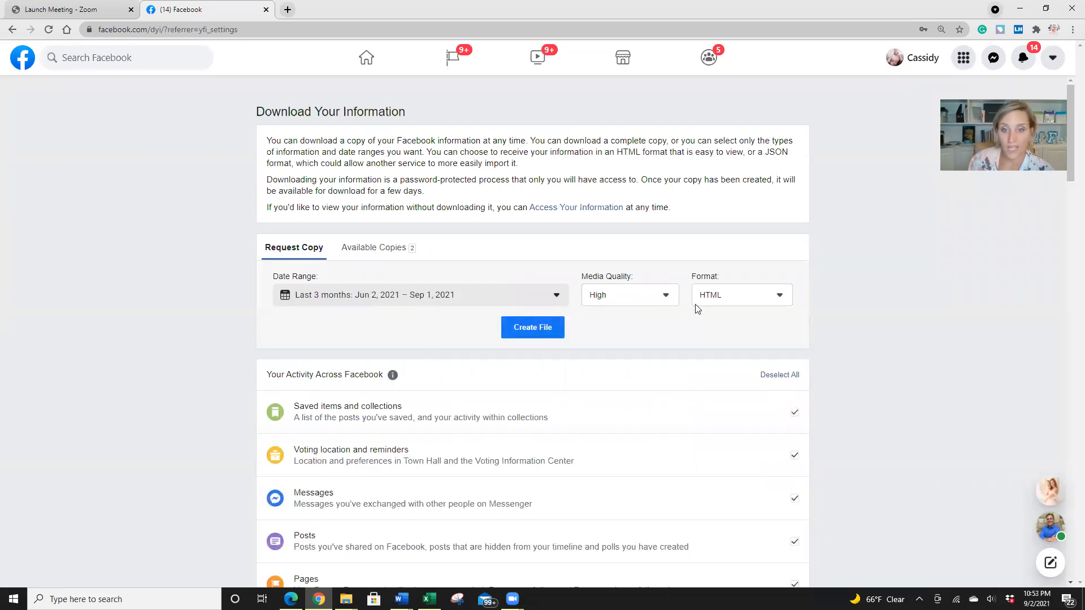
pyautogui.click(628, 295)
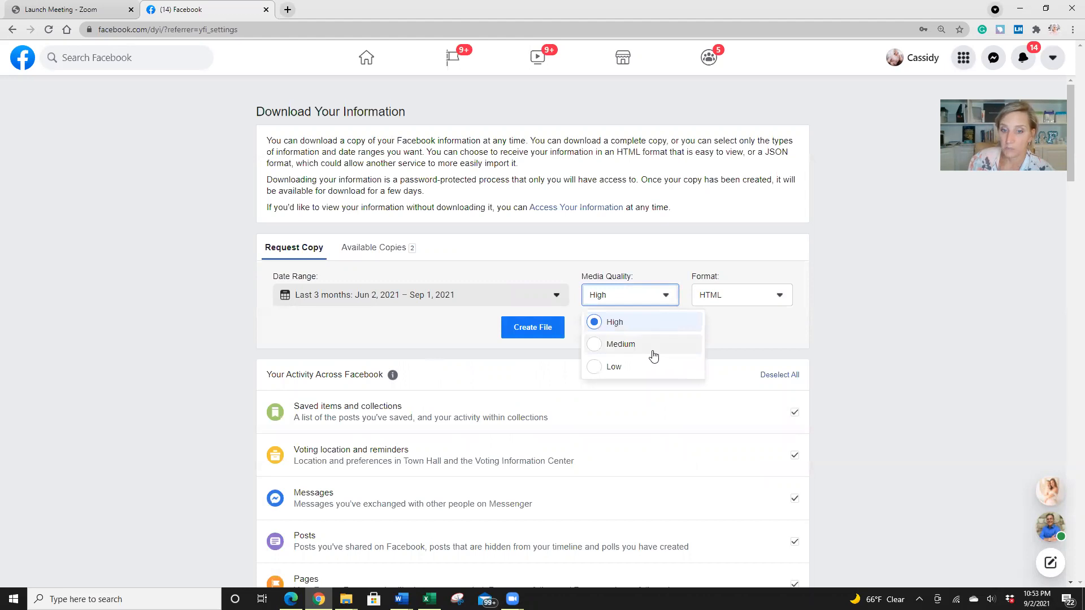
pyautogui.click(619, 344)
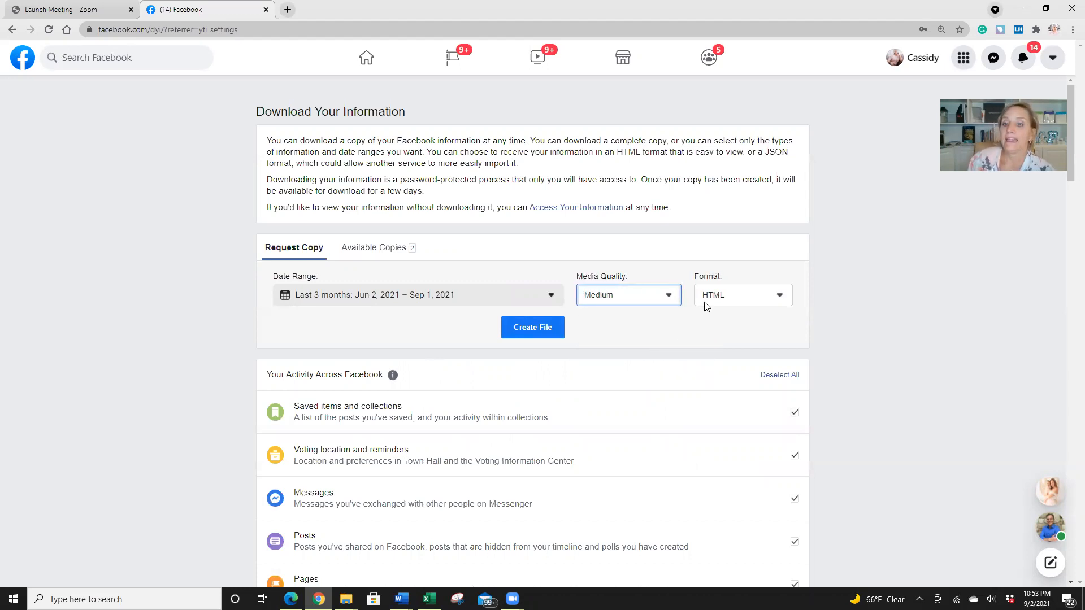
pyautogui.click(742, 294)
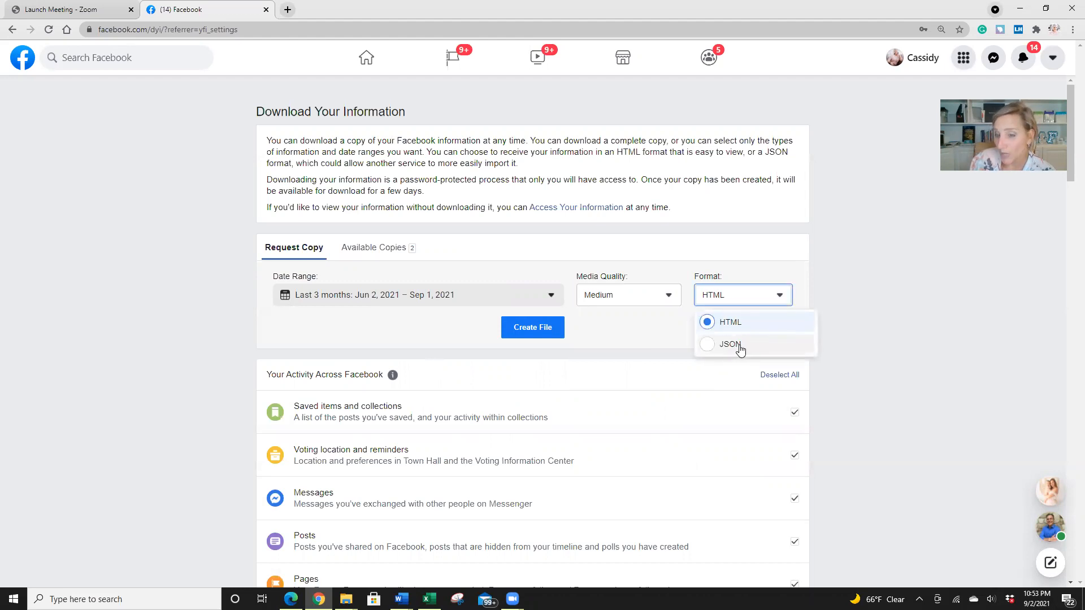
pyautogui.moveTo(801, 292)
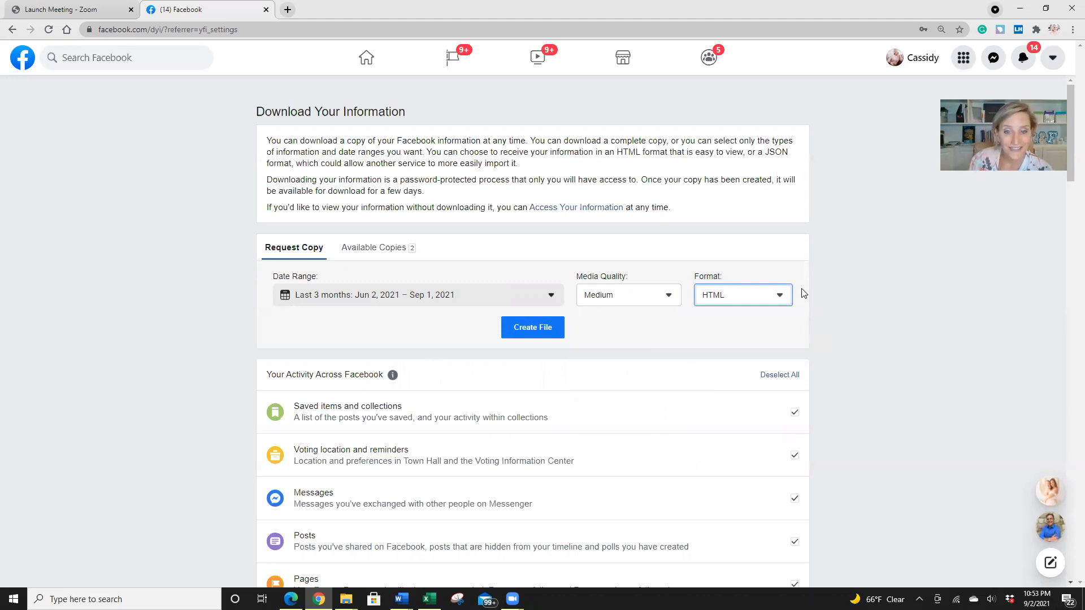
# - Deselect all information categories in the download request and scroll back to the top
pyautogui.scroll(-3)
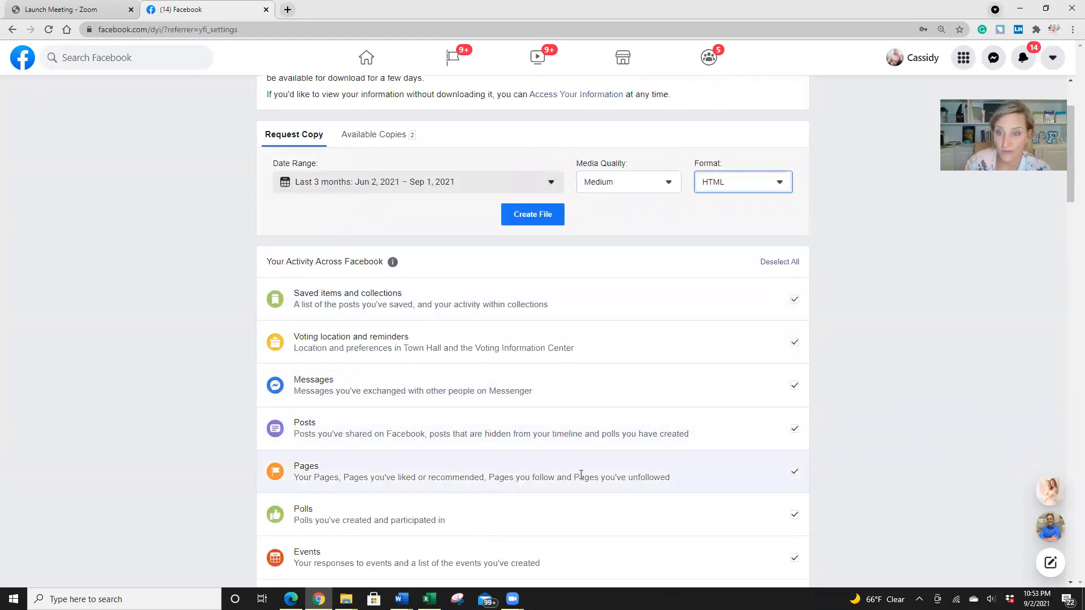
pyautogui.moveTo(580, 392)
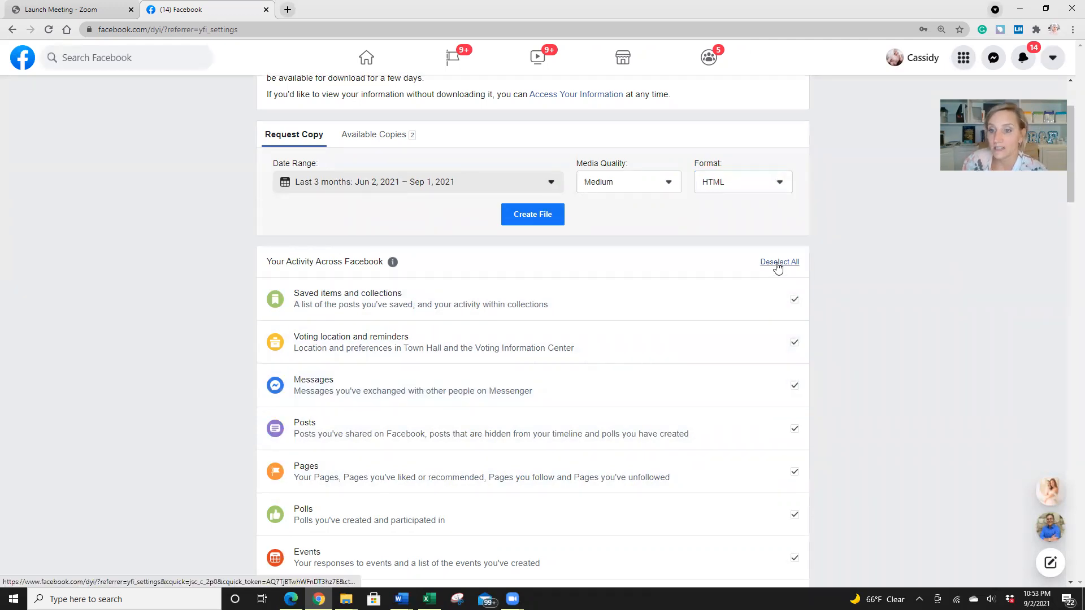
pyautogui.click(779, 261)
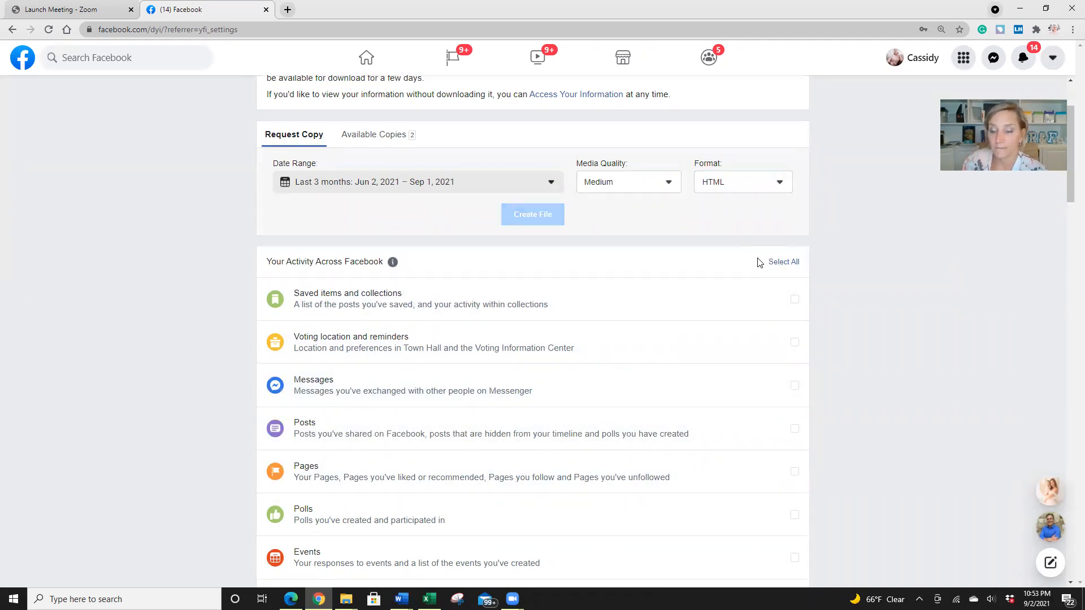
pyautogui.scroll(-3)
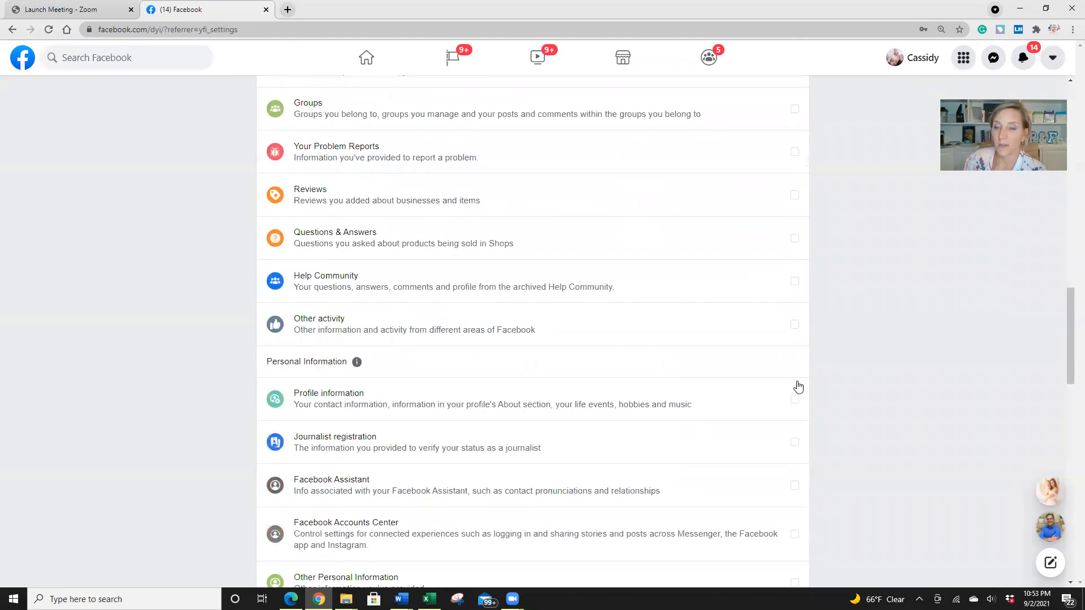
pyautogui.scroll(3)
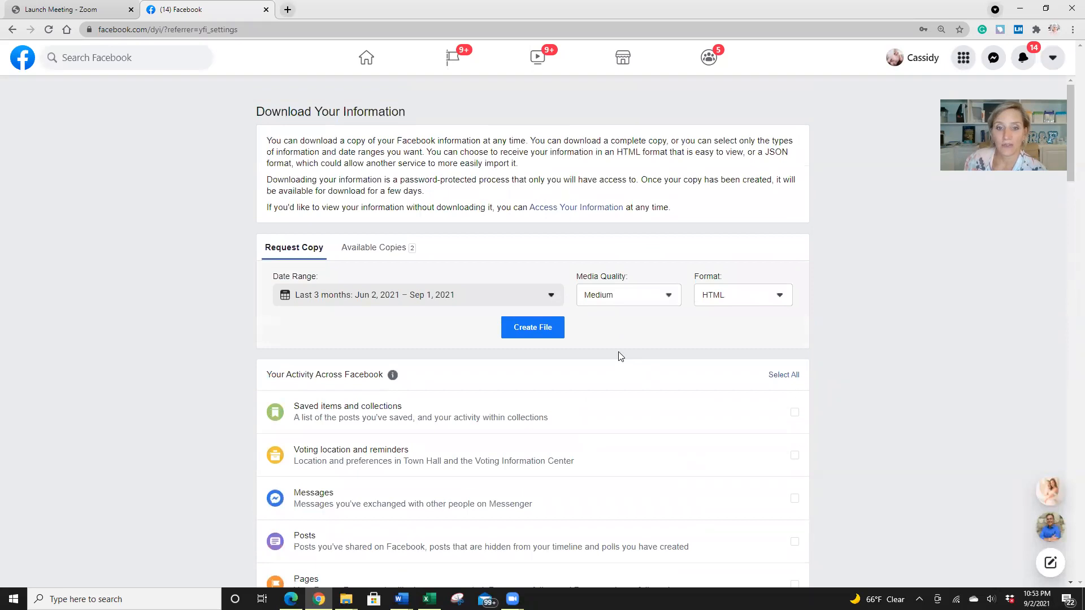
# - Start creating the information file with Create File
pyautogui.click(532, 327)
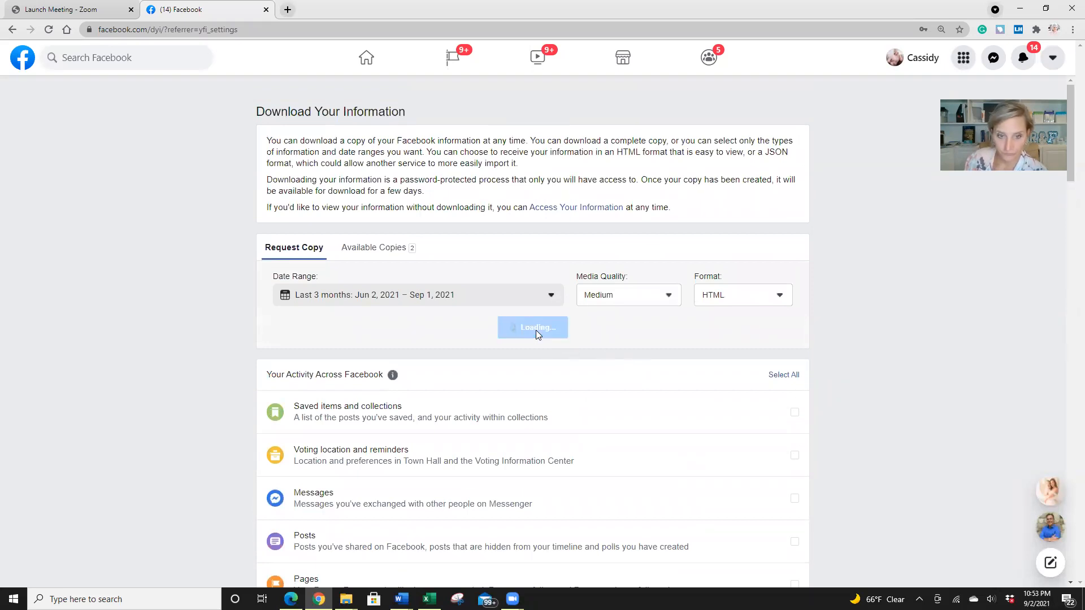
pyautogui.click(532, 327)
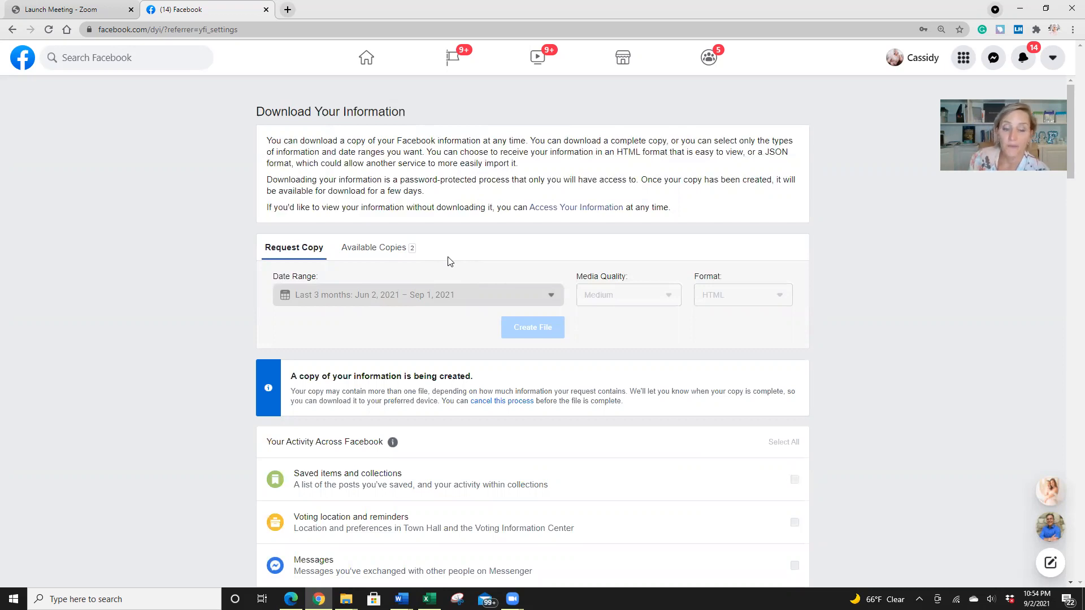
pyautogui.moveTo(374, 247)
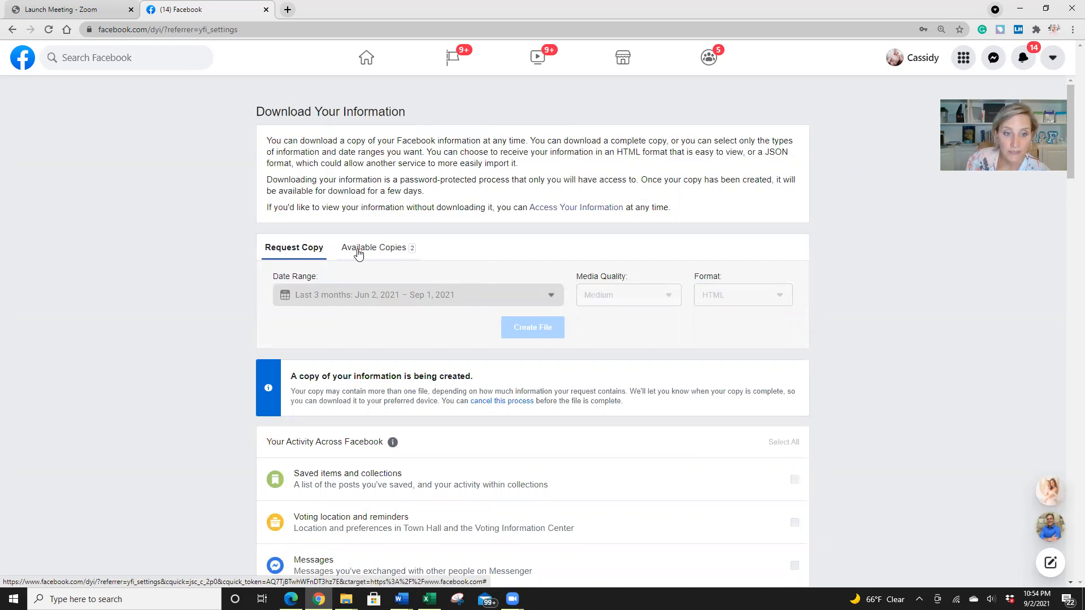
# - Re-download the friends and followers copy after entering the password, and open the zip
pyautogui.click(373, 247)
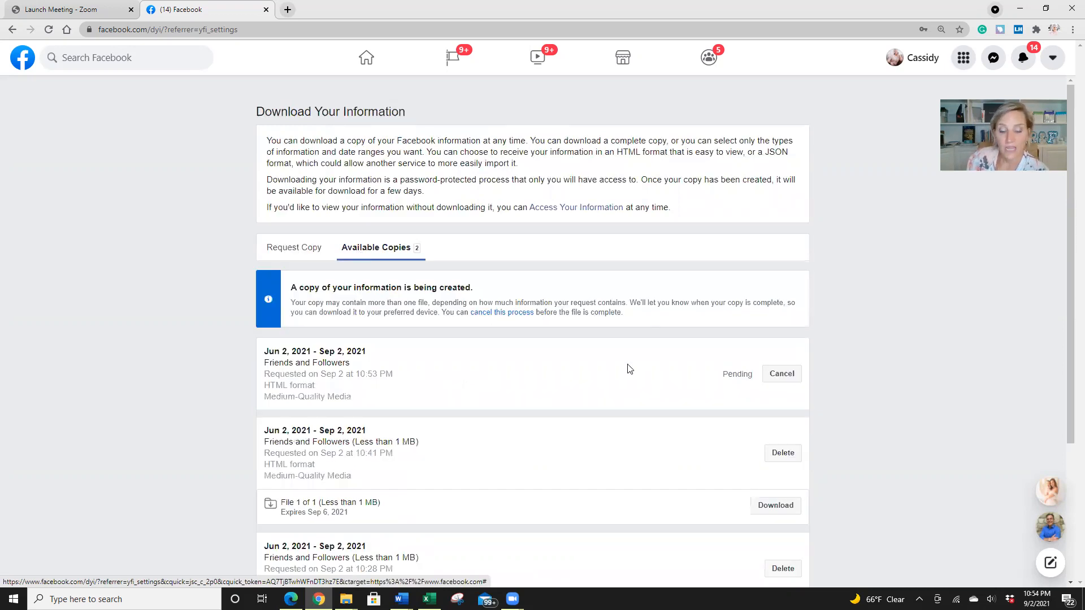
pyautogui.scroll(-3)
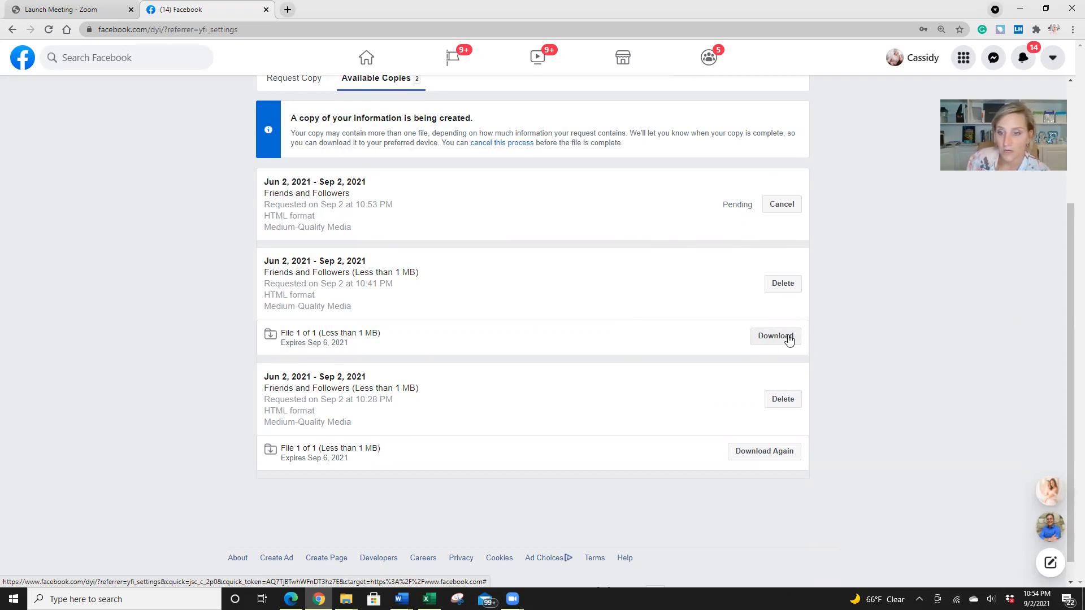
pyautogui.click(775, 335)
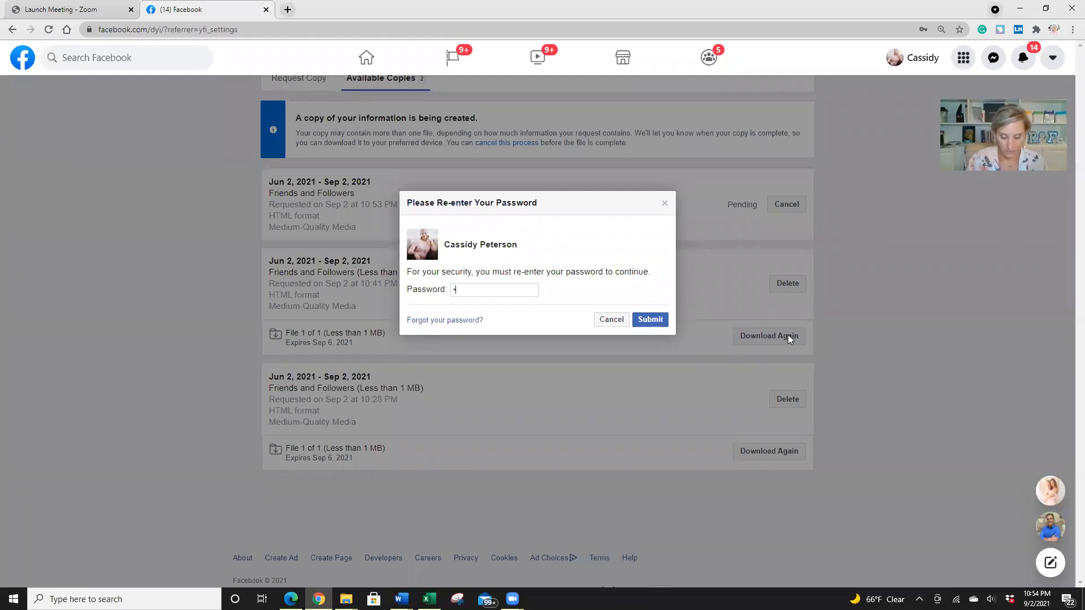
pyautogui.write('password')
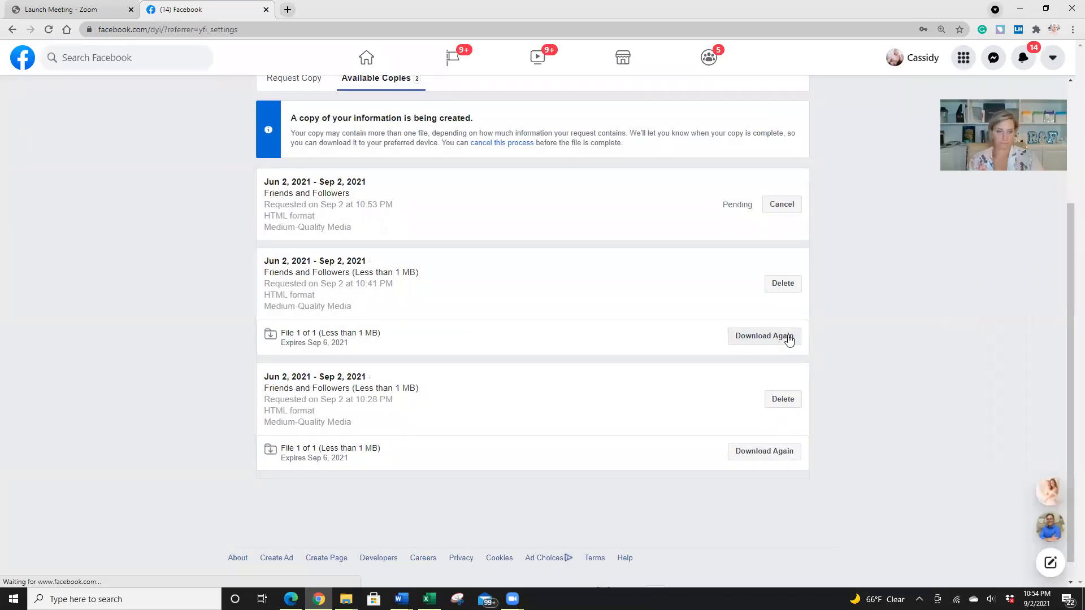
pyautogui.click(763, 336)
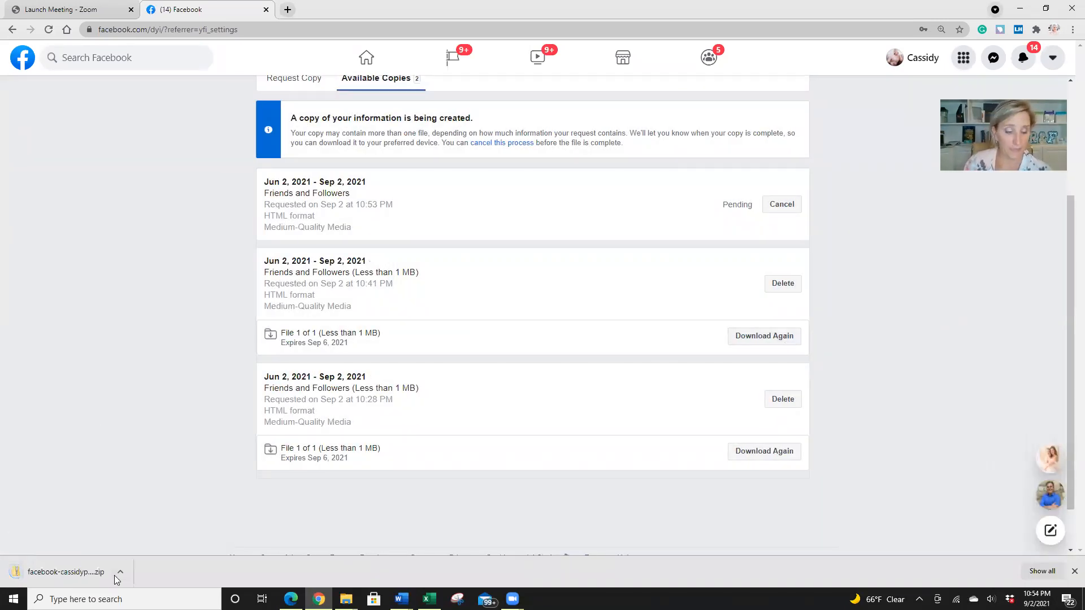
pyautogui.click(120, 573)
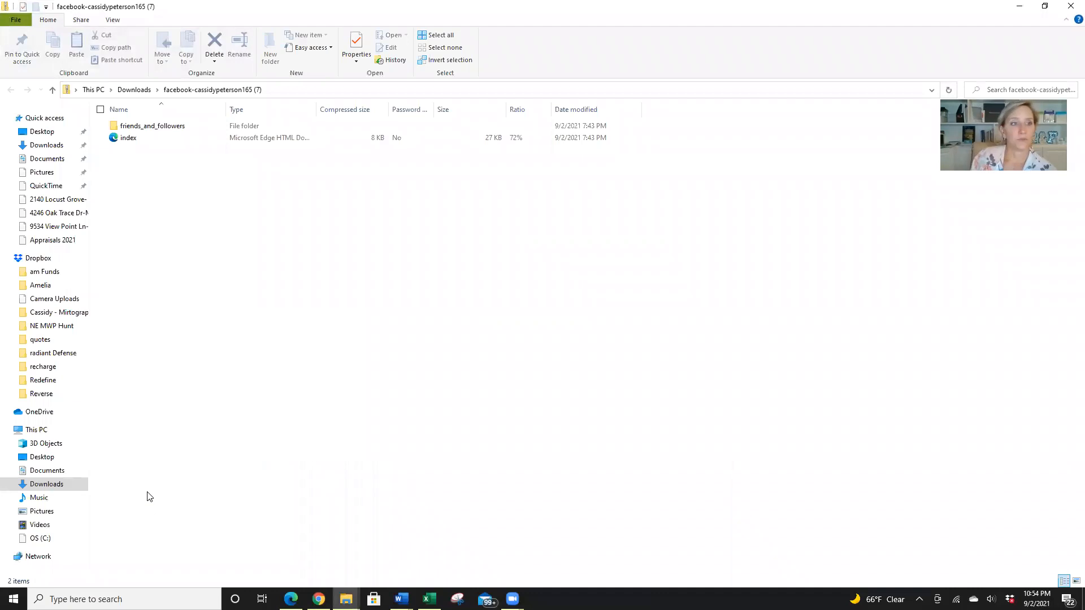
# - Open the friends_and_followers folder, then open the friends file in Edge
pyautogui.click(152, 125)
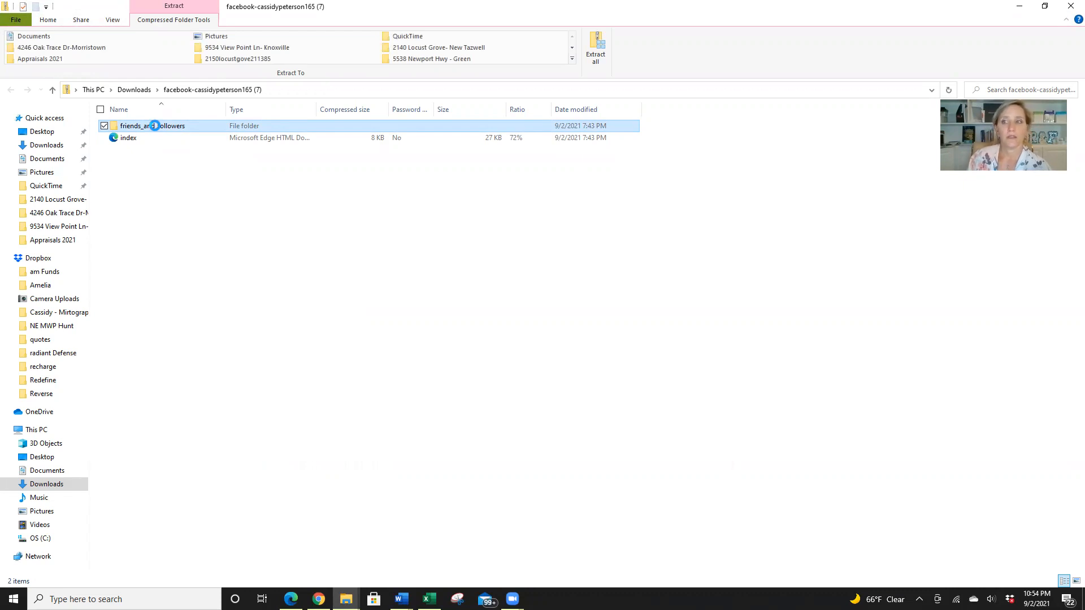
pyautogui.doubleClick(152, 126)
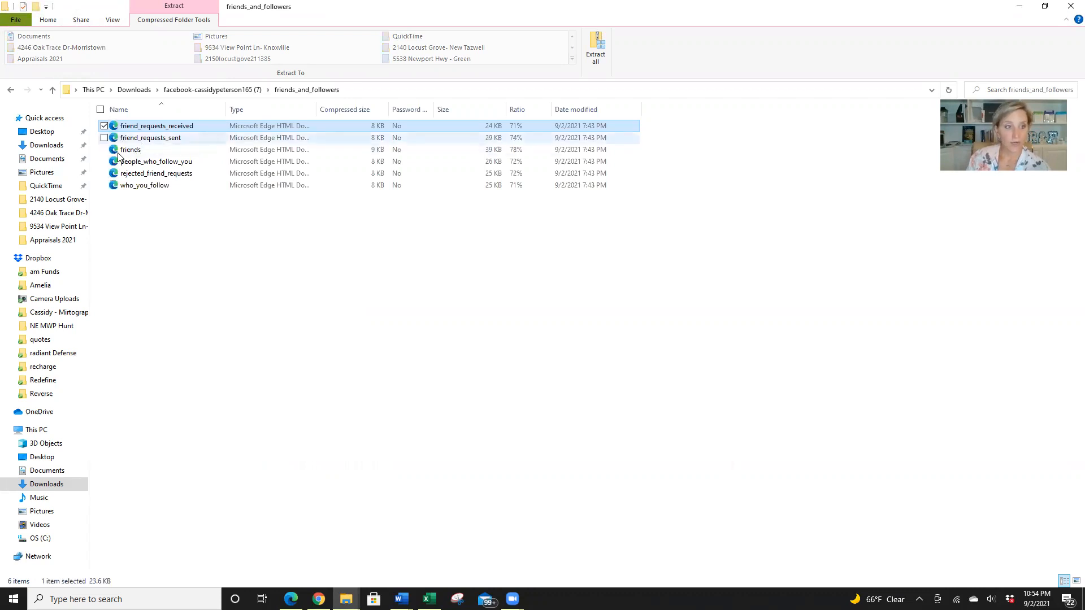
pyautogui.click(130, 149)
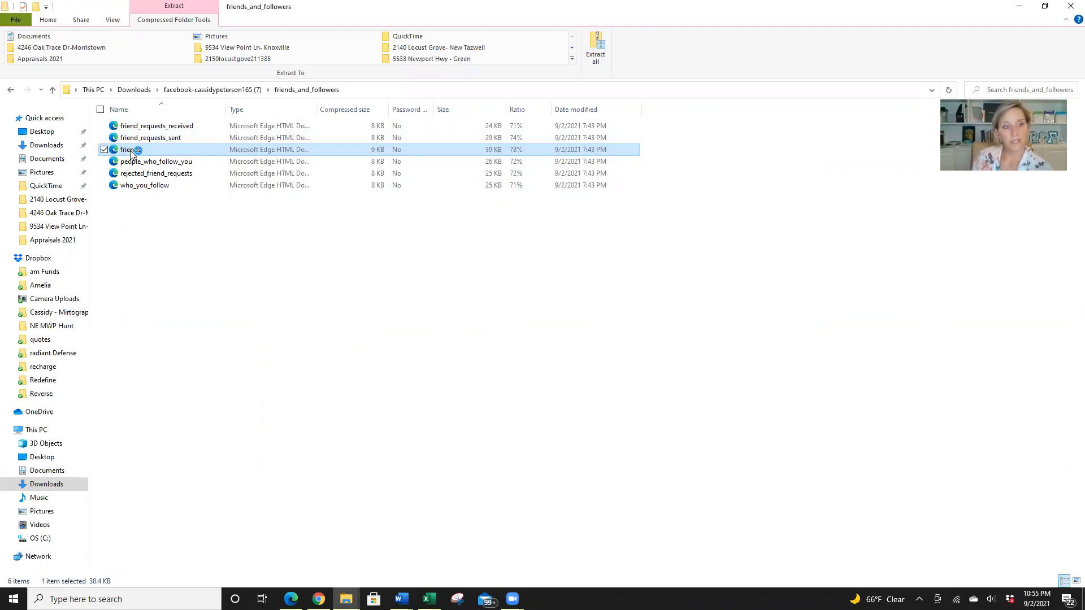
pyautogui.doubleClick(130, 149)
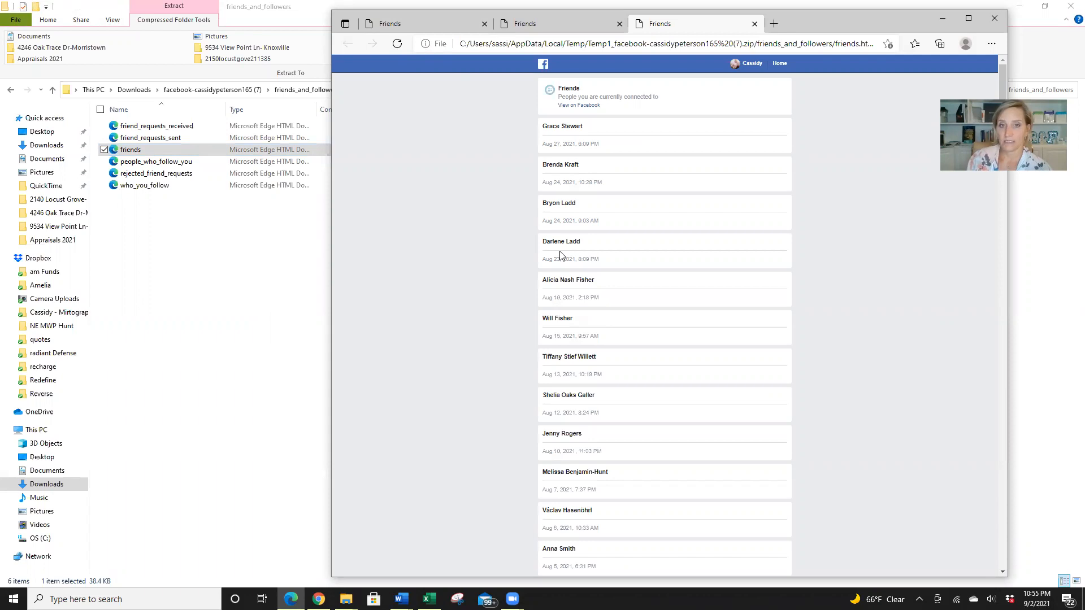
pyautogui.moveTo(546, 133)
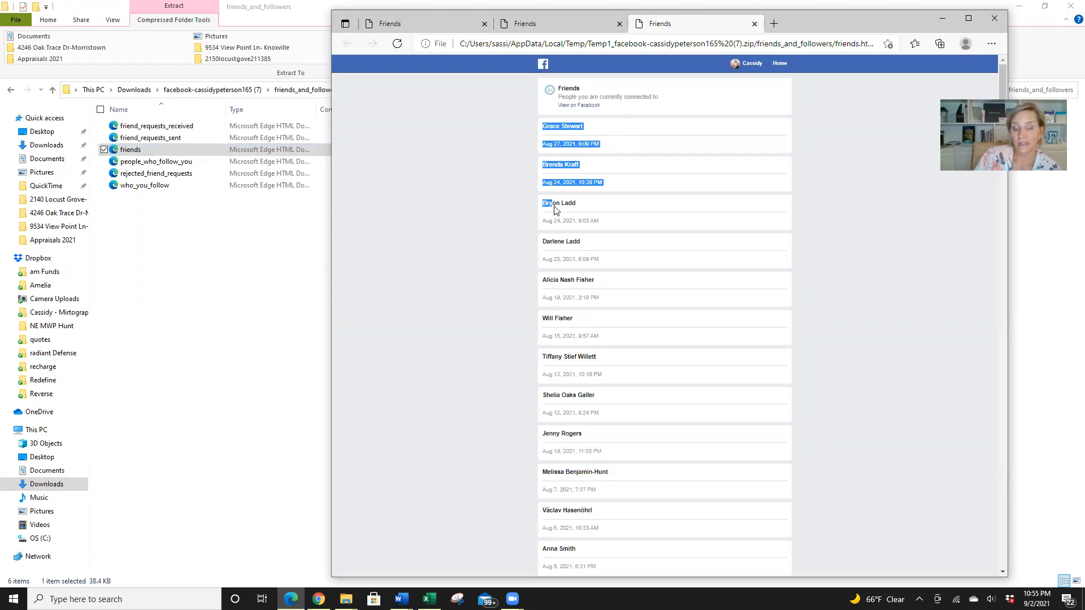
# - Drag-select the friend names and dates and scroll to the end of the list
pyautogui.moveTo(554, 207); pyautogui.dragTo(570, 528)
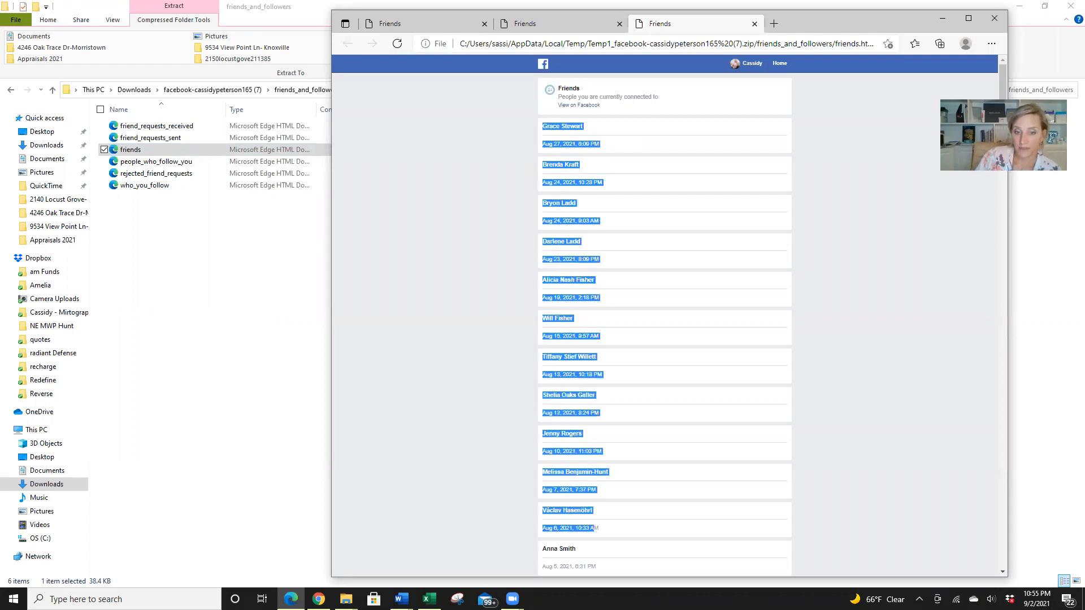
pyautogui.scroll(-3)
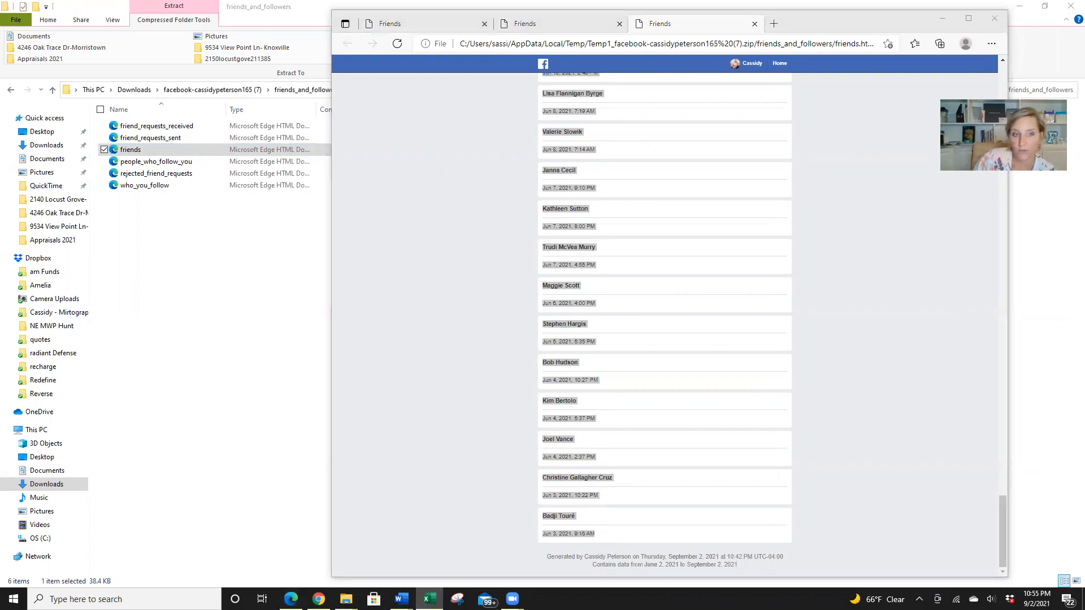
# - Paste the friends list into column A of the maximized blank workbook and widen column A
pyautogui.click(427, 599)
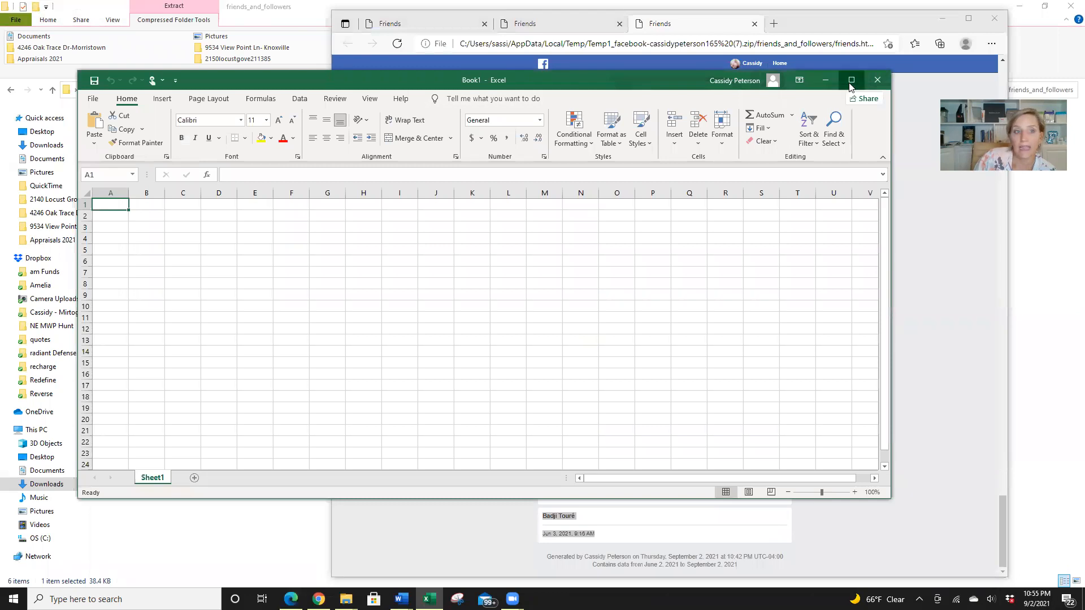
pyautogui.click(851, 79)
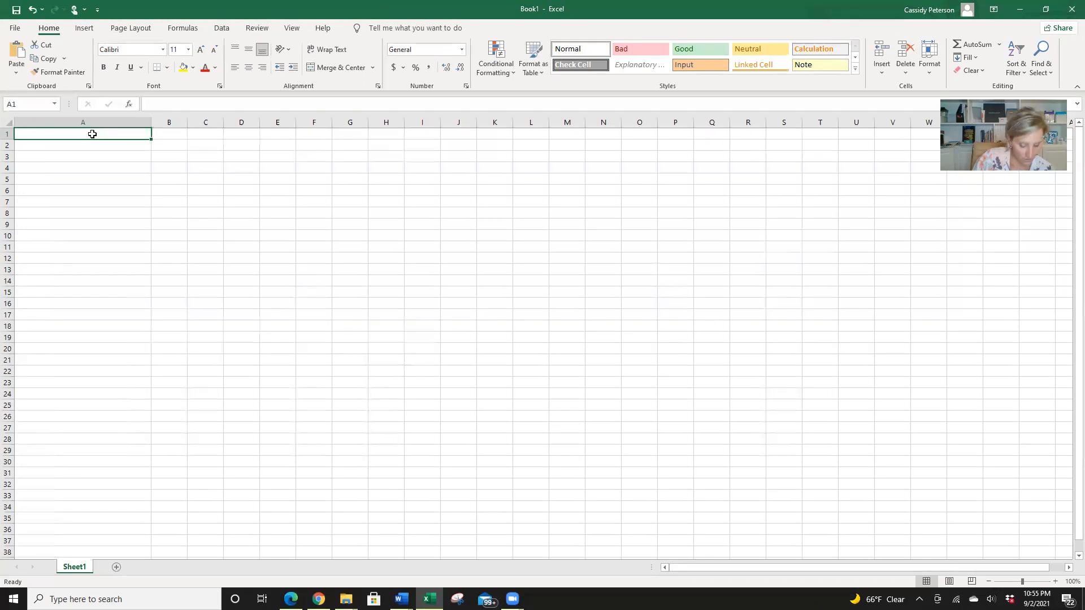
pyautogui.press('ctrl+v')
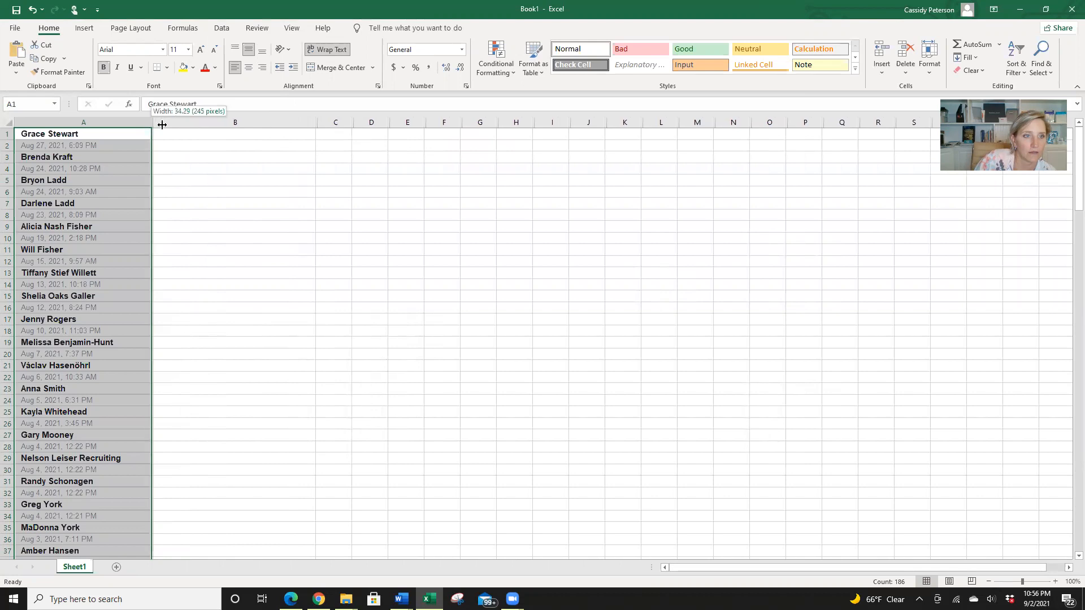
pyautogui.moveTo(152, 122); pyautogui.dragTo(170, 122)
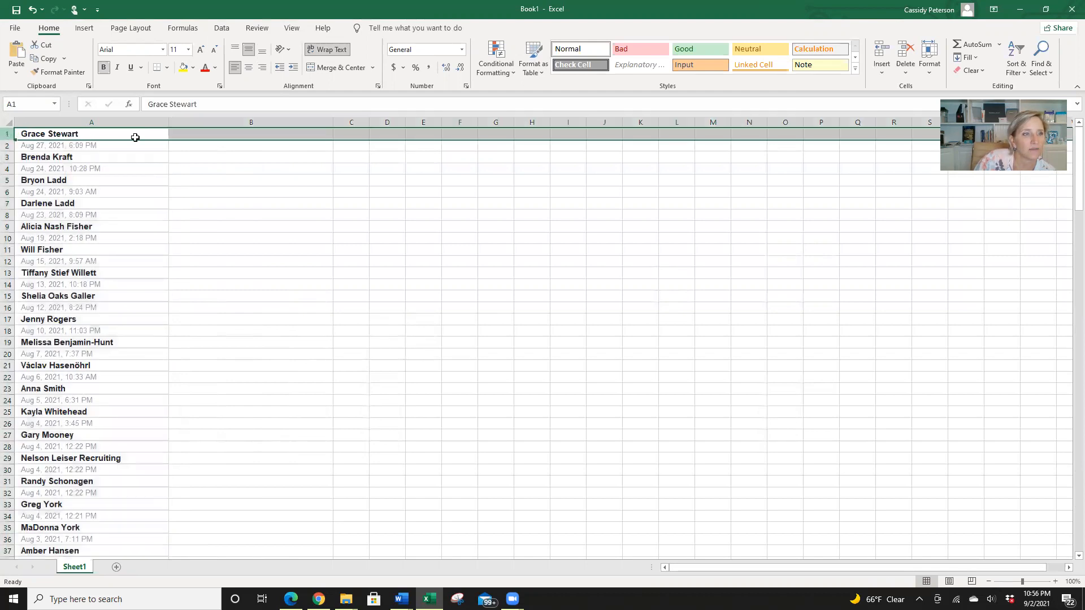
pyautogui.click(250, 145)
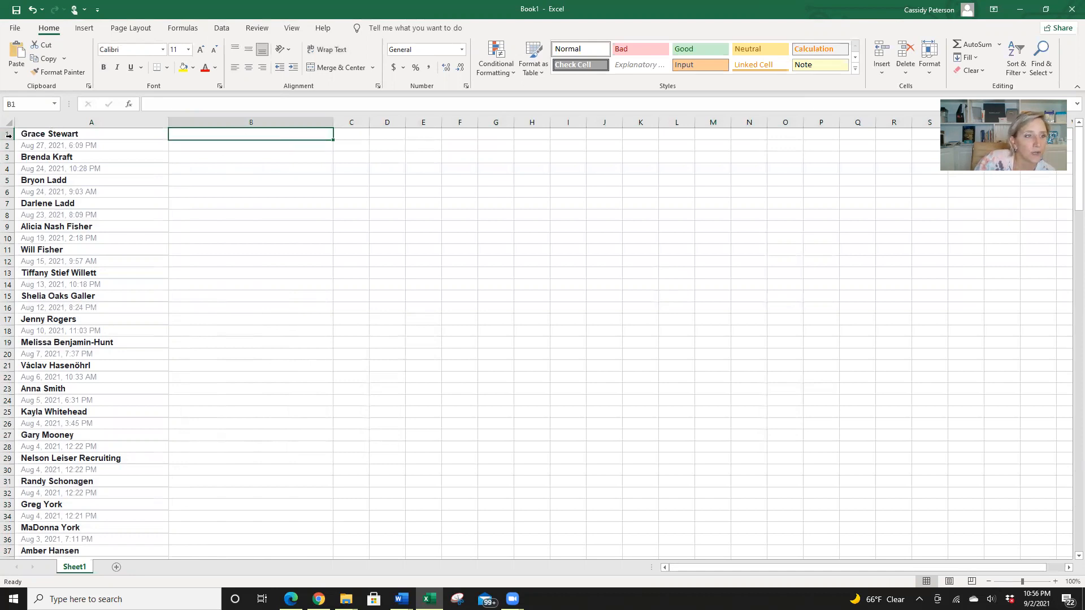
# - Insert a blank top row and enter the header 'name' in A1
pyautogui.click(90, 134)
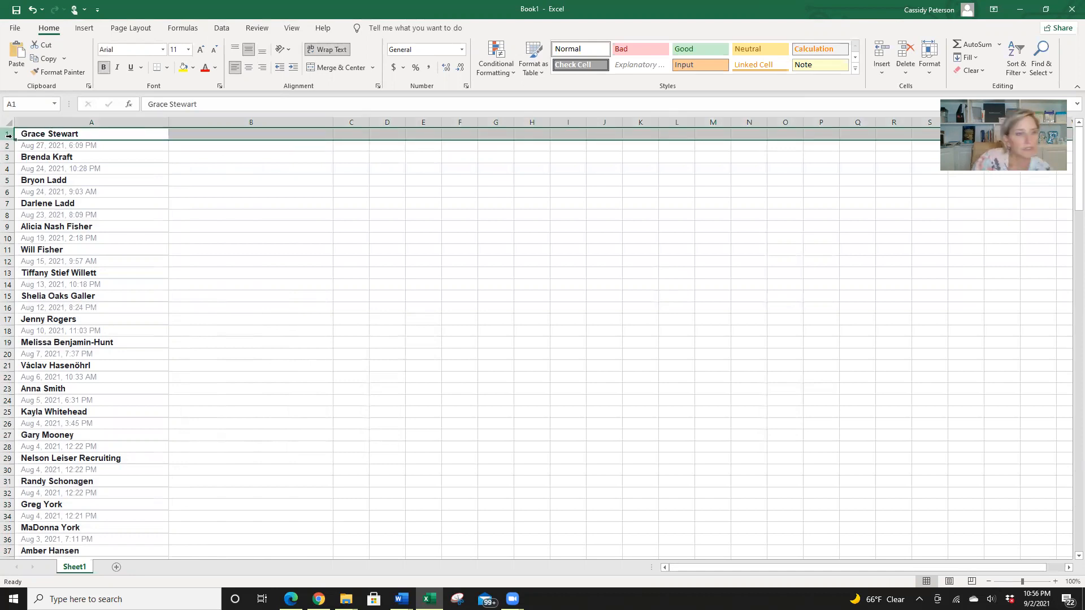
pyautogui.rightClick(49, 134)
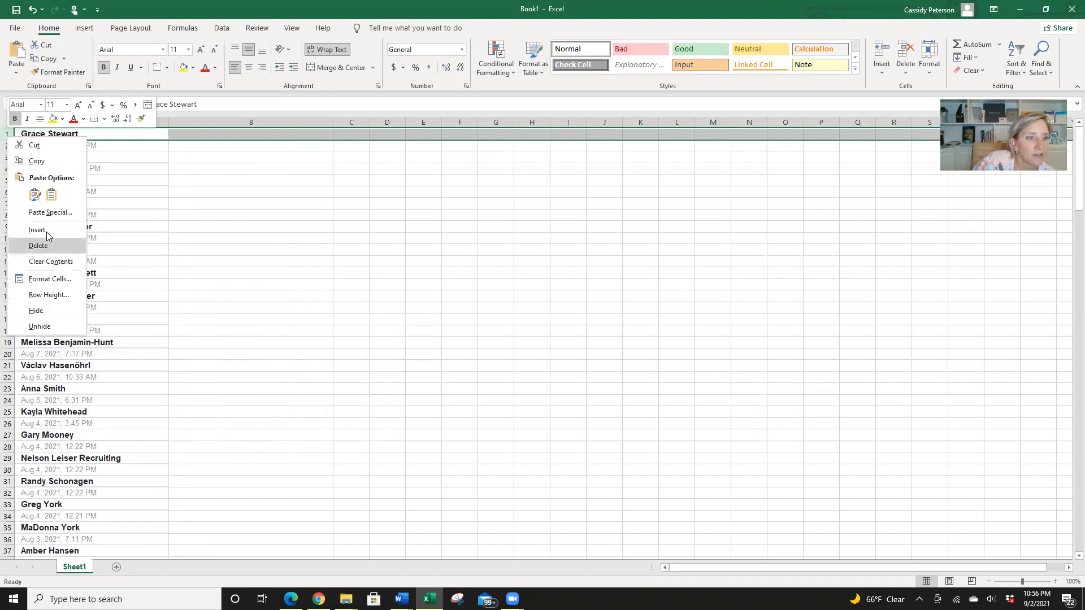
pyautogui.click(38, 230)
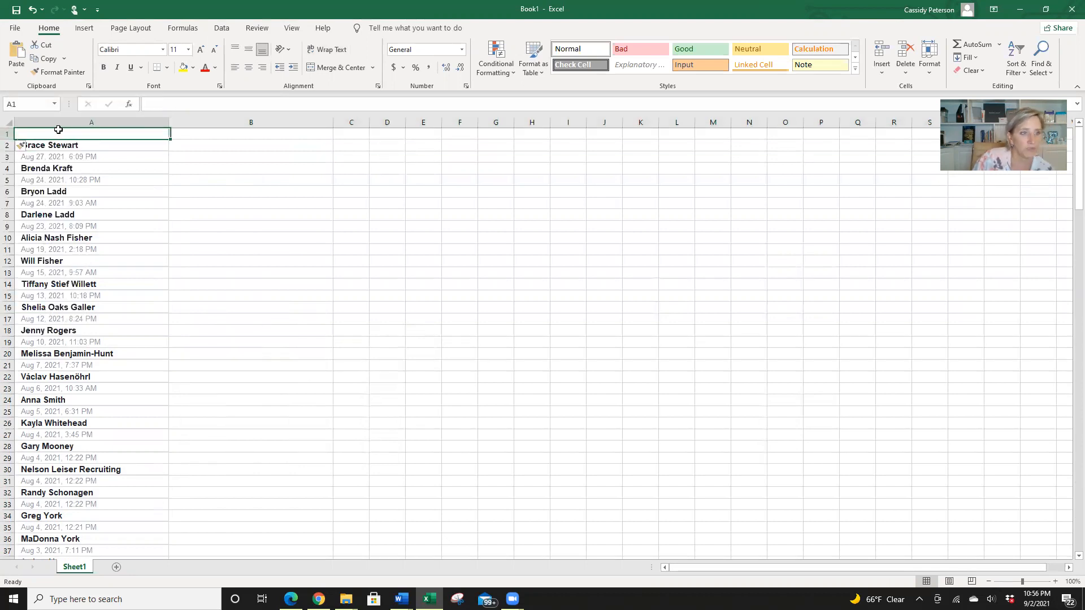
pyautogui.write('name')
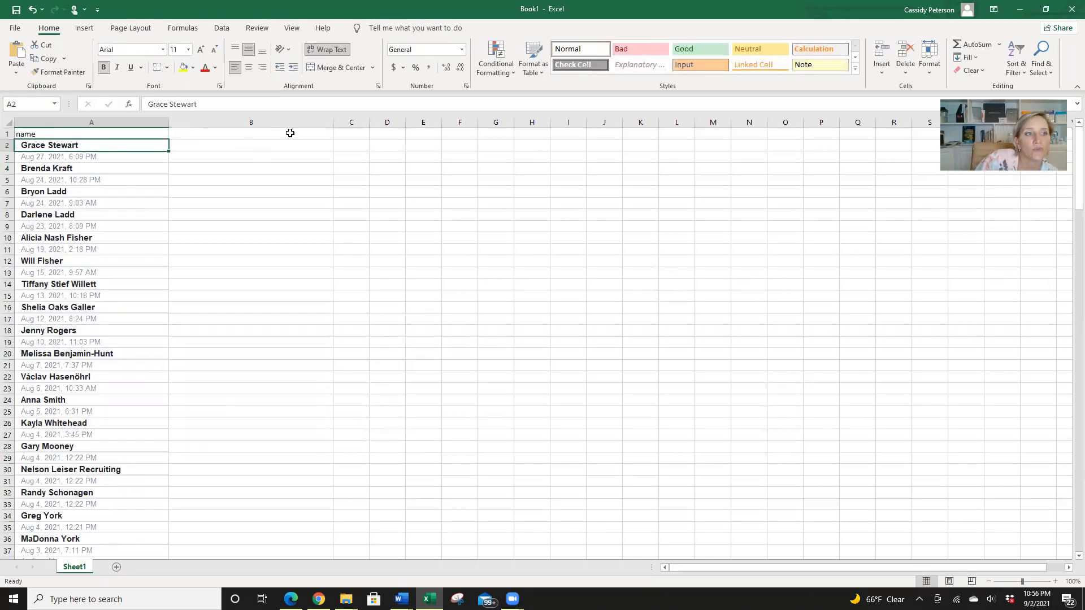
# - Enter 0 in B1 and 1 in B2
pyautogui.click(251, 133)
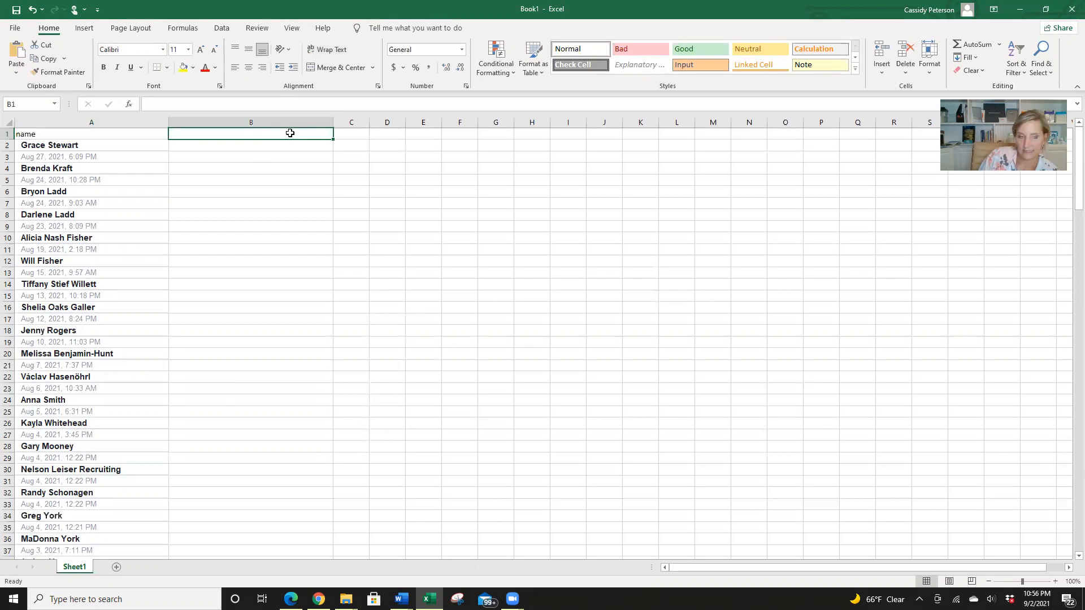
pyautogui.write('0')
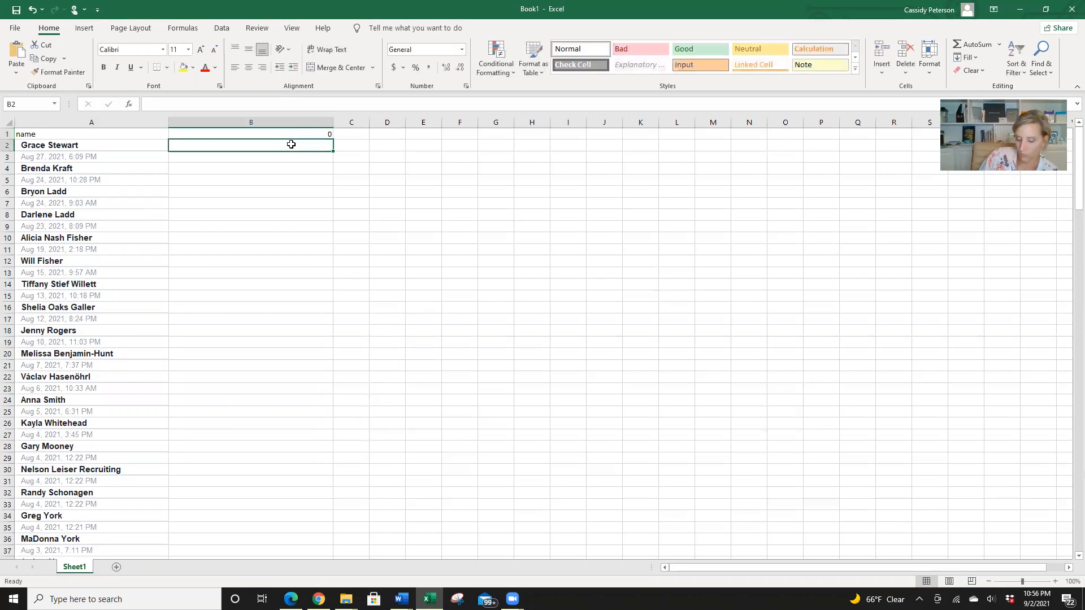
pyautogui.write('1')
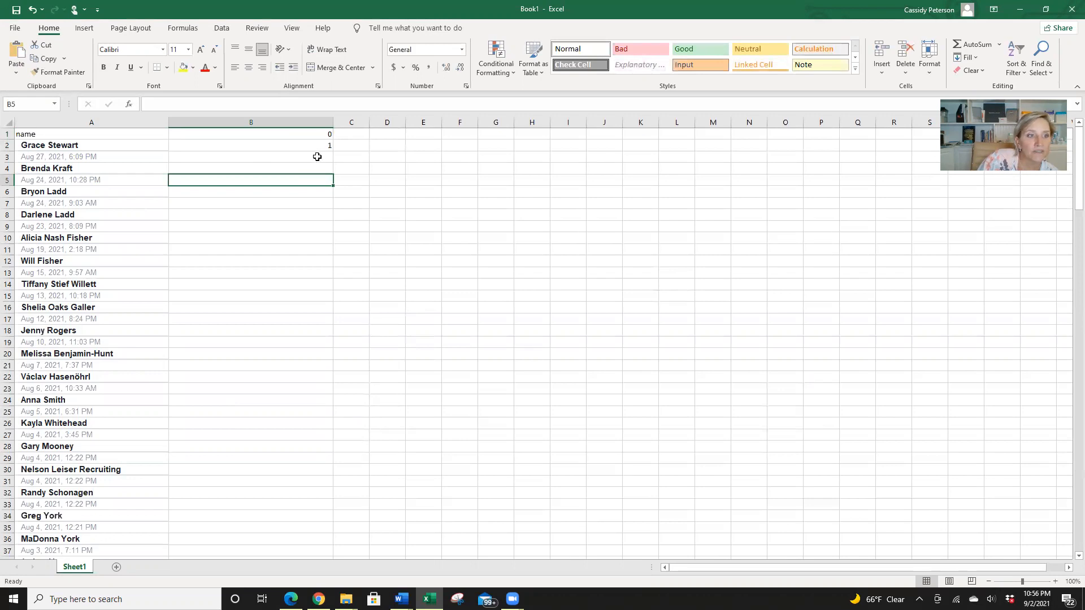
pyautogui.moveTo(164, 159)
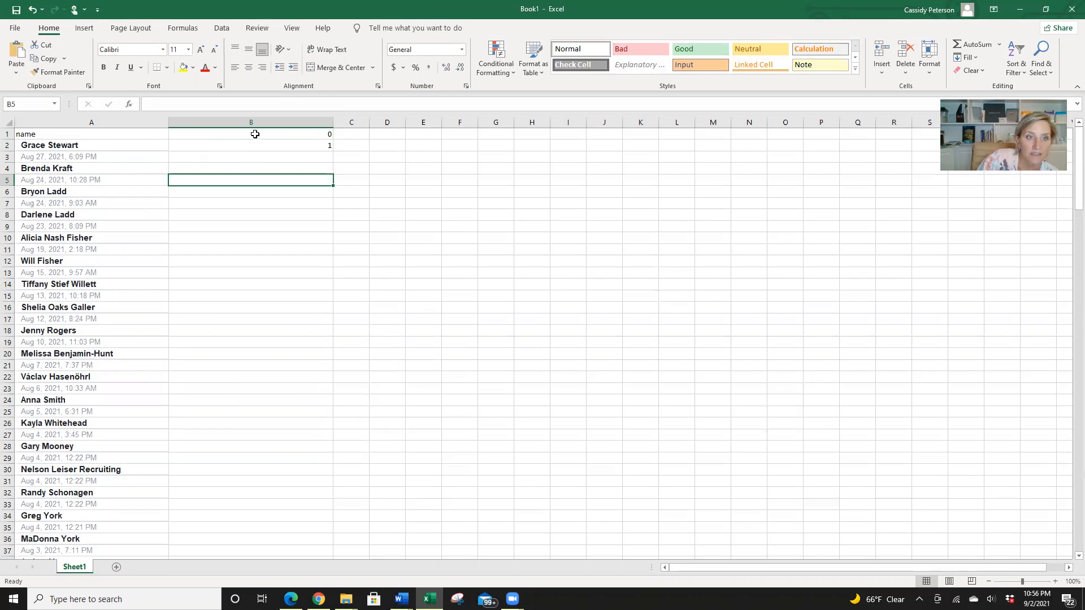
# - Fill the 0/1 pair from B1:B2 down column B to row 187
pyautogui.moveTo(251, 133); pyautogui.dragTo(250, 145)
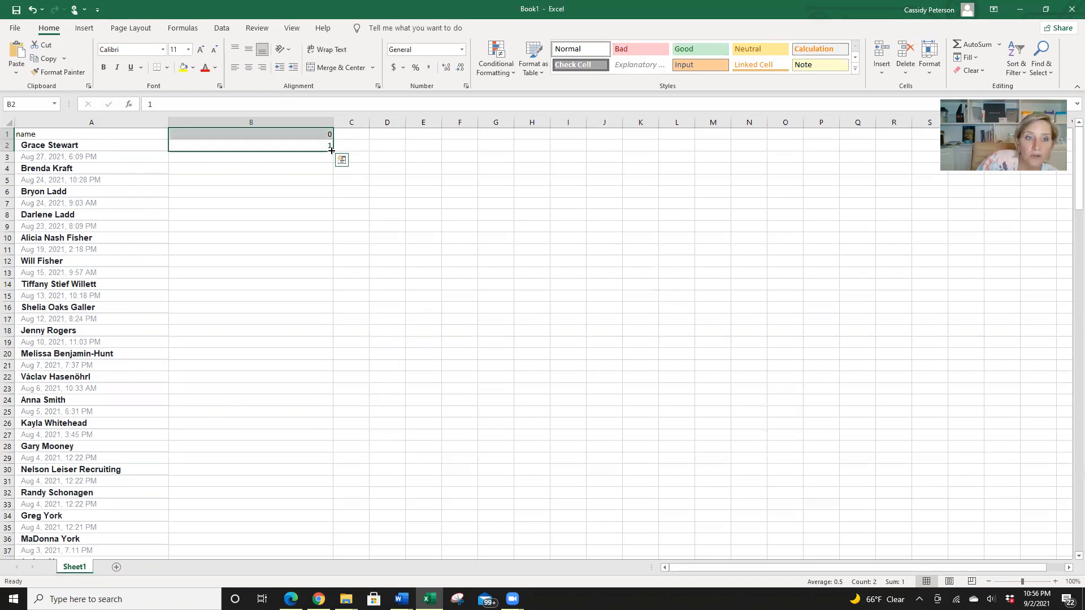
pyautogui.moveTo(329, 150); pyautogui.dragTo(320, 308)
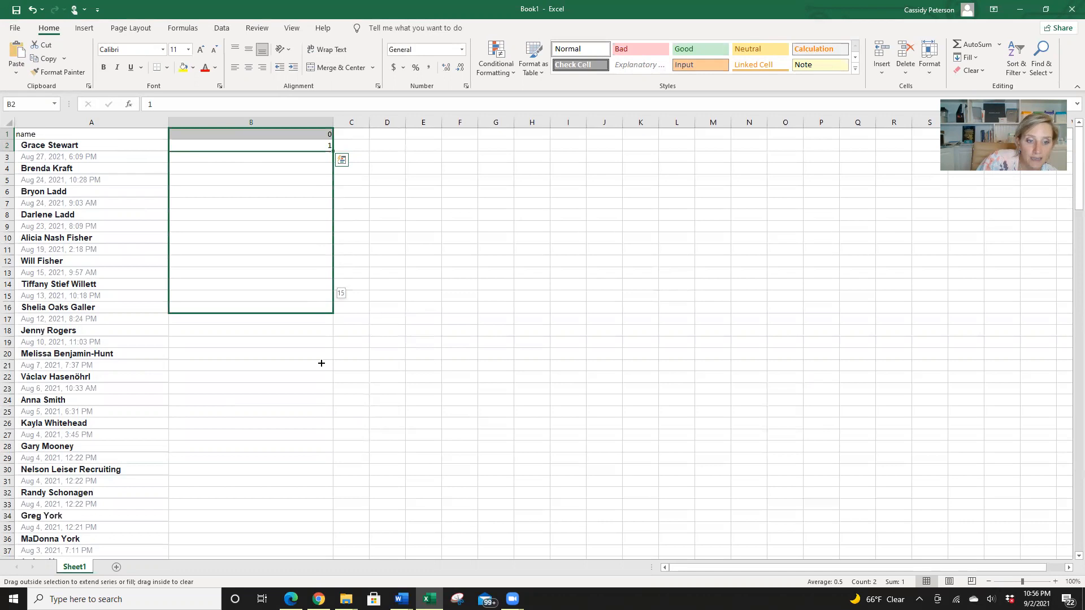
pyautogui.scroll(-3)
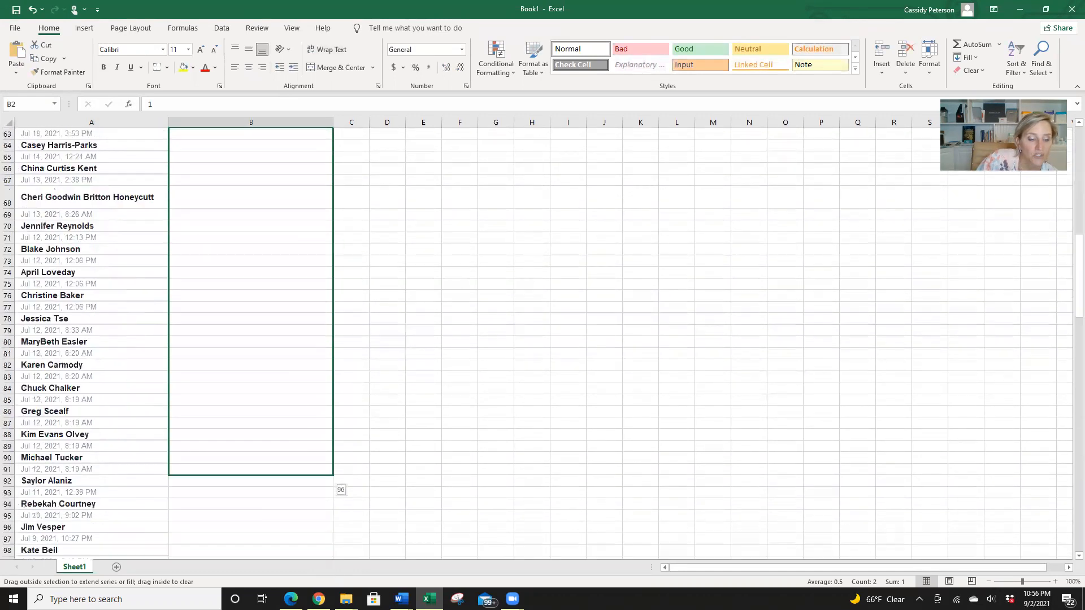
pyautogui.scroll(-3)
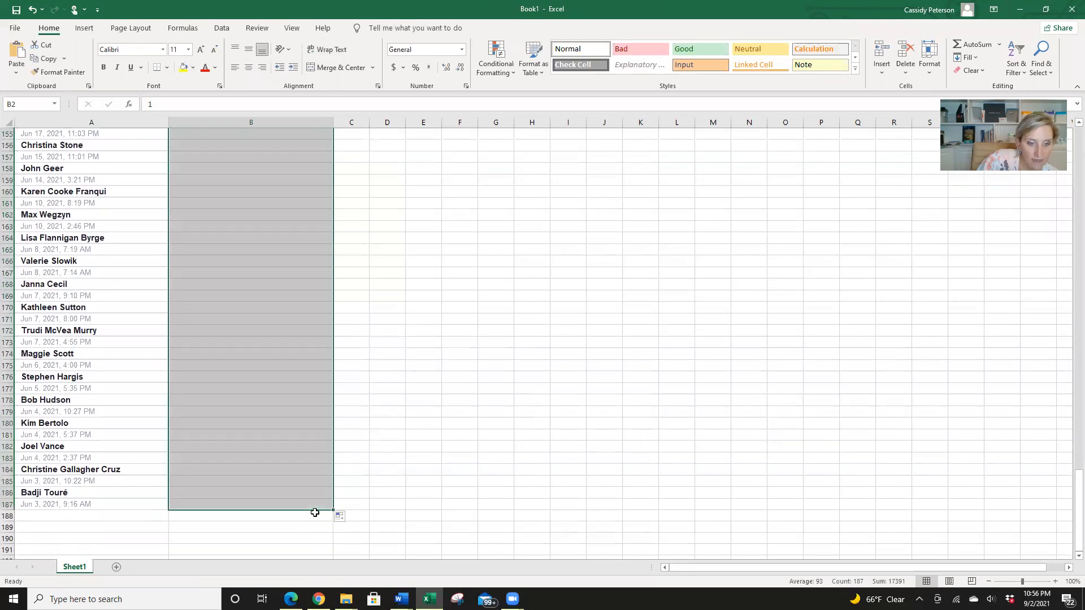
pyautogui.moveTo(339, 515); pyautogui.dragTo(339, 505)
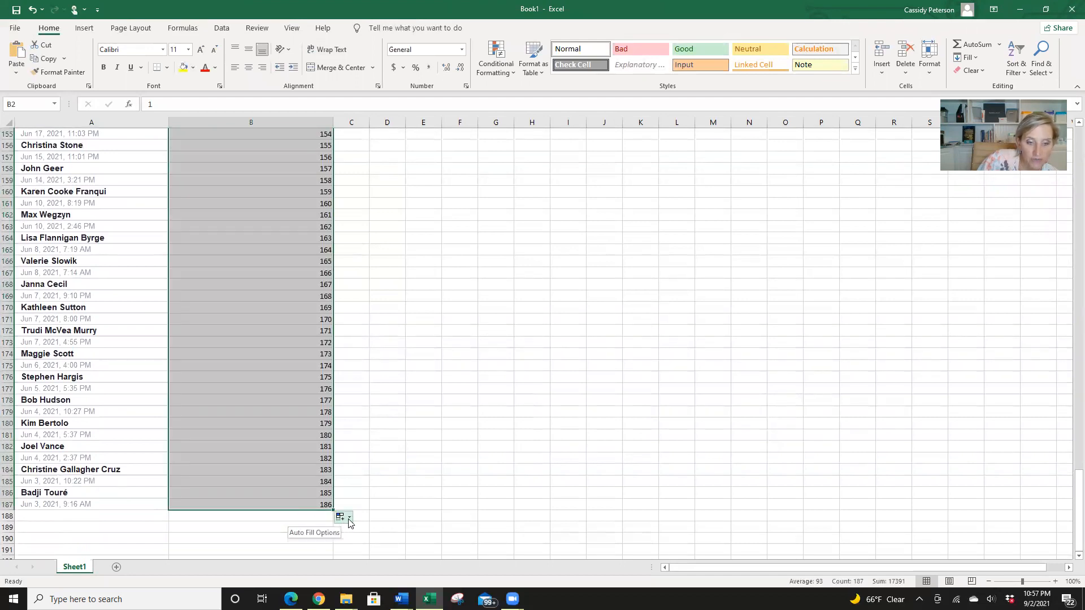
pyautogui.click(339, 516)
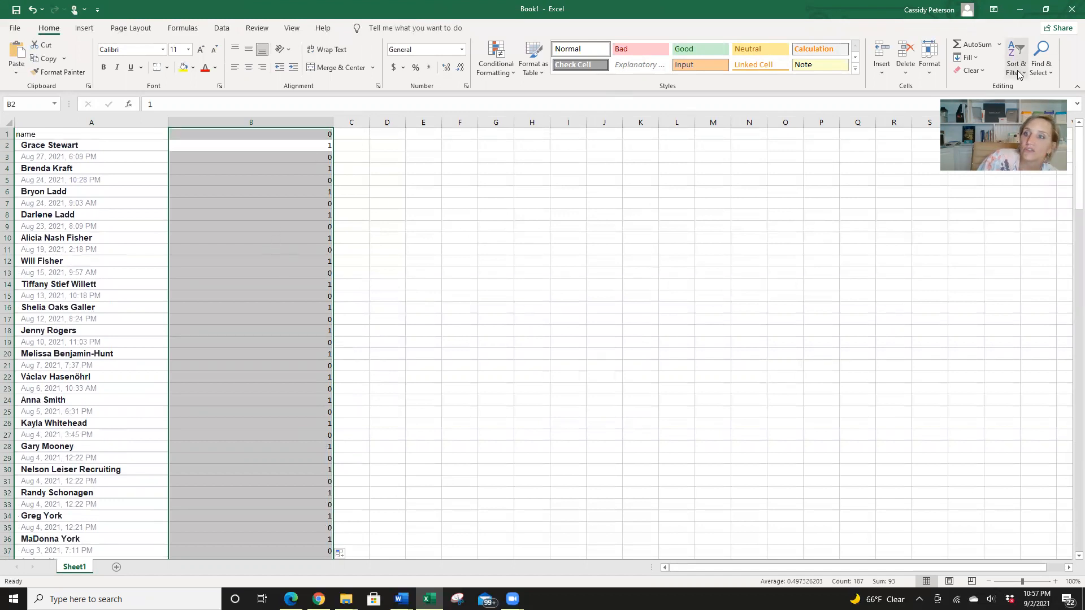
# - Filter column B to show only rows marked 0, hiding the 1s
pyautogui.click(1014, 57)
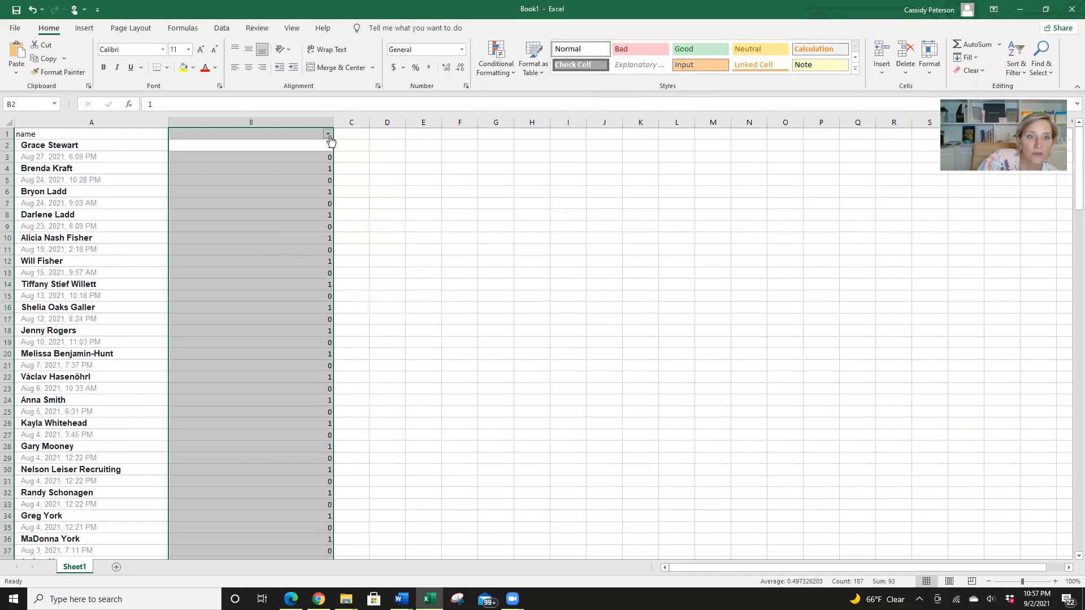
pyautogui.moveTo(328, 134)
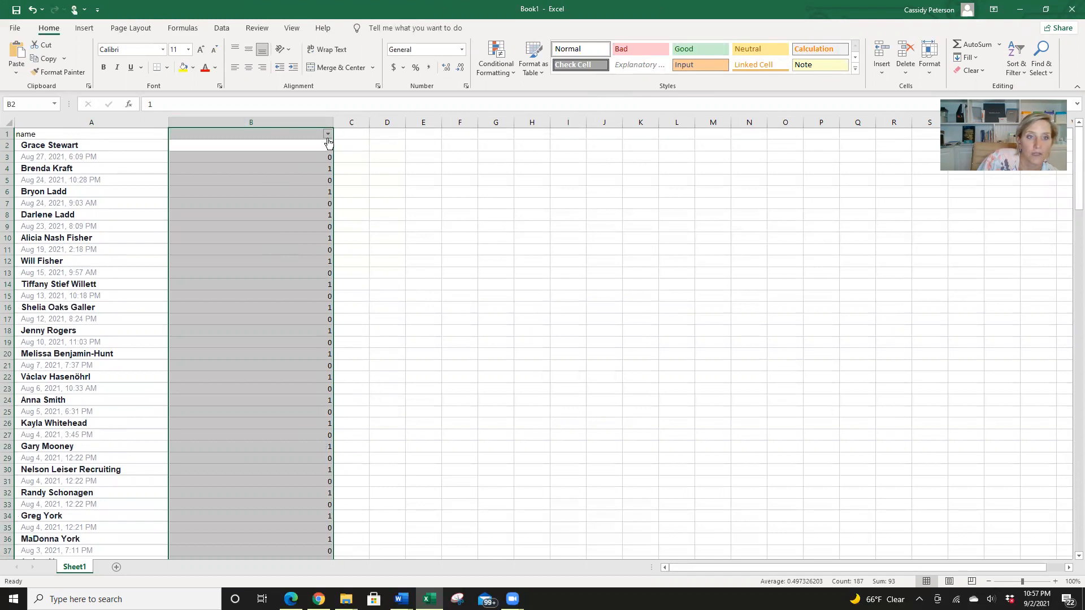
pyautogui.click(328, 133)
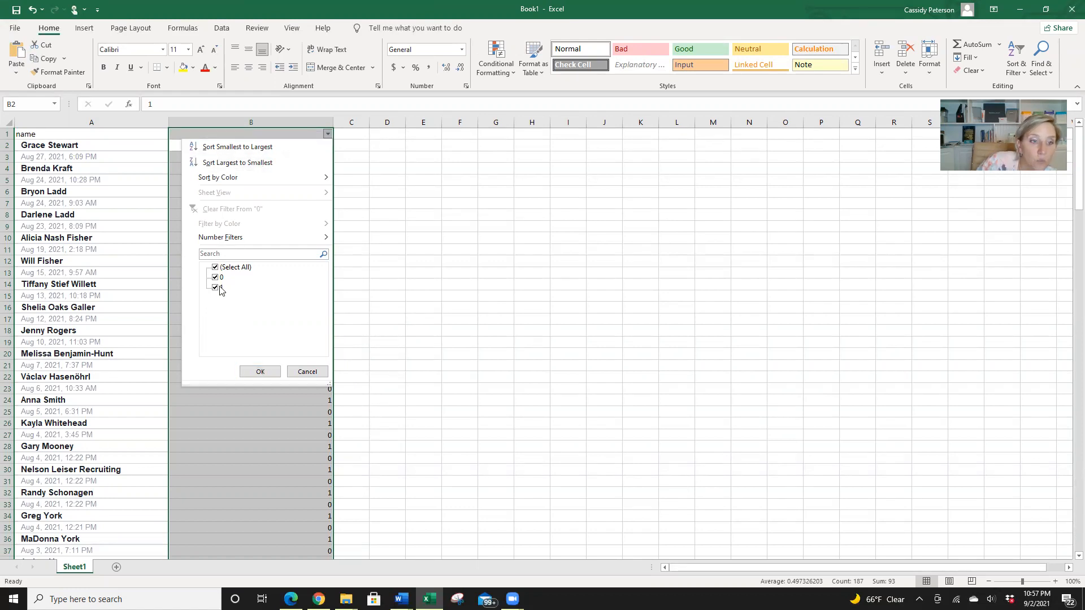
pyautogui.click(215, 287)
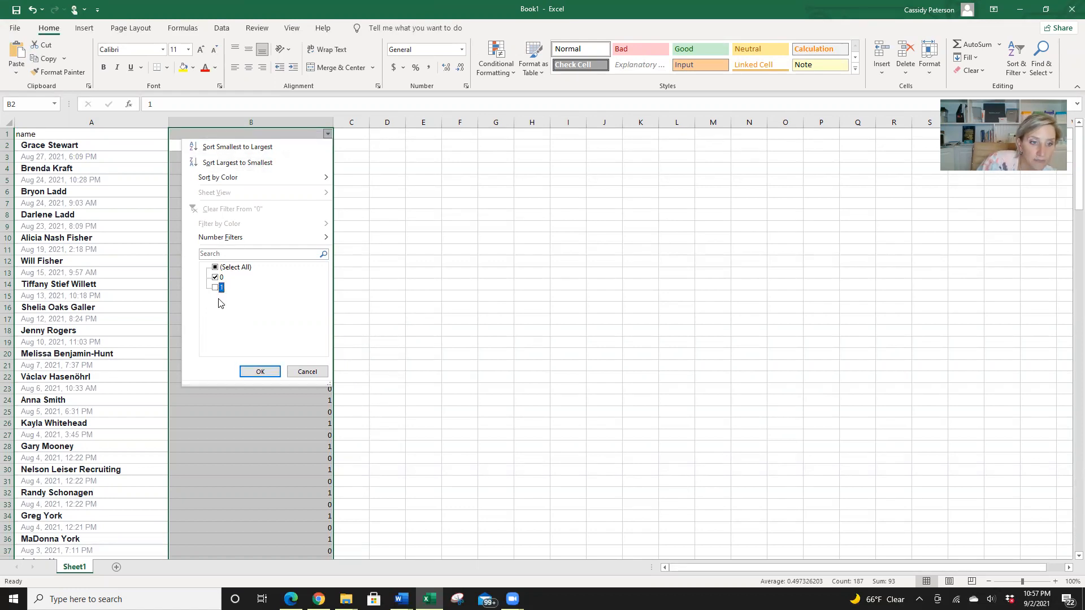
pyautogui.click(260, 372)
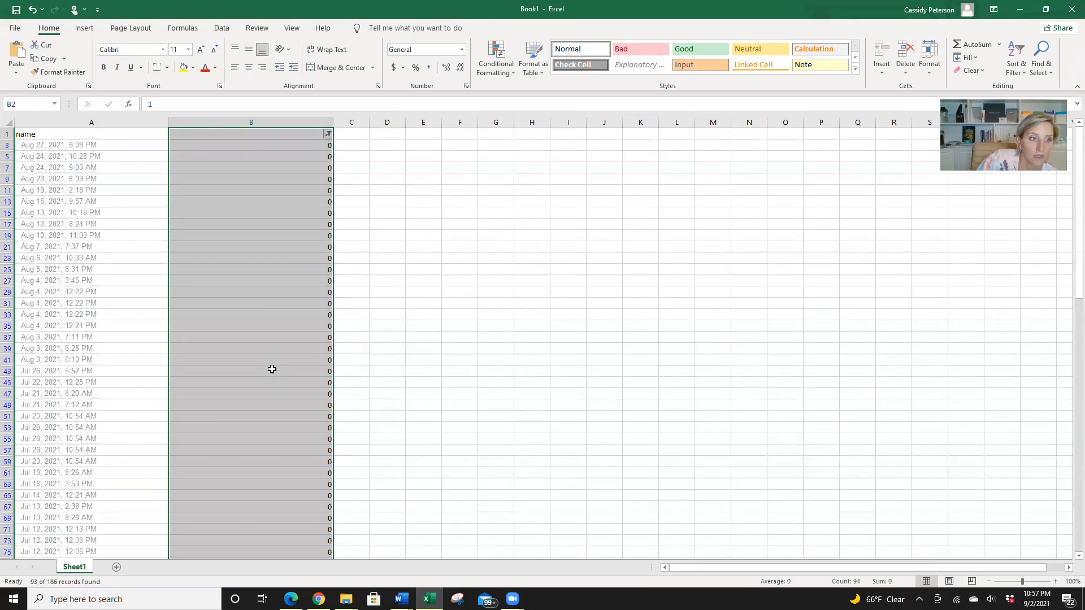
pyautogui.moveTo(77, 151)
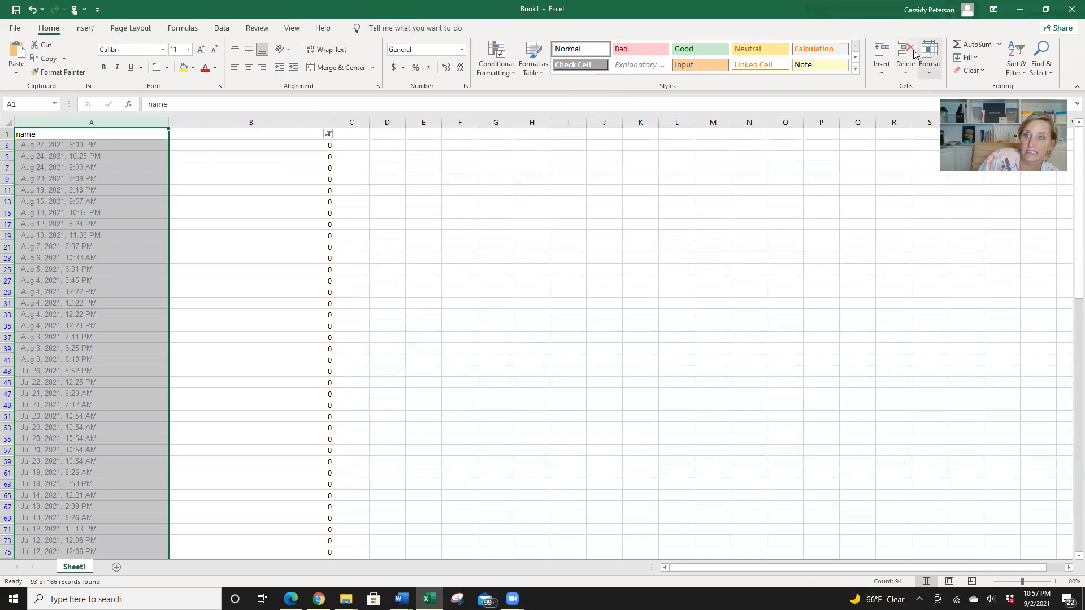
# - Delete the visible date rows in column A using Delete Sheet Rows
pyautogui.click(904, 62)
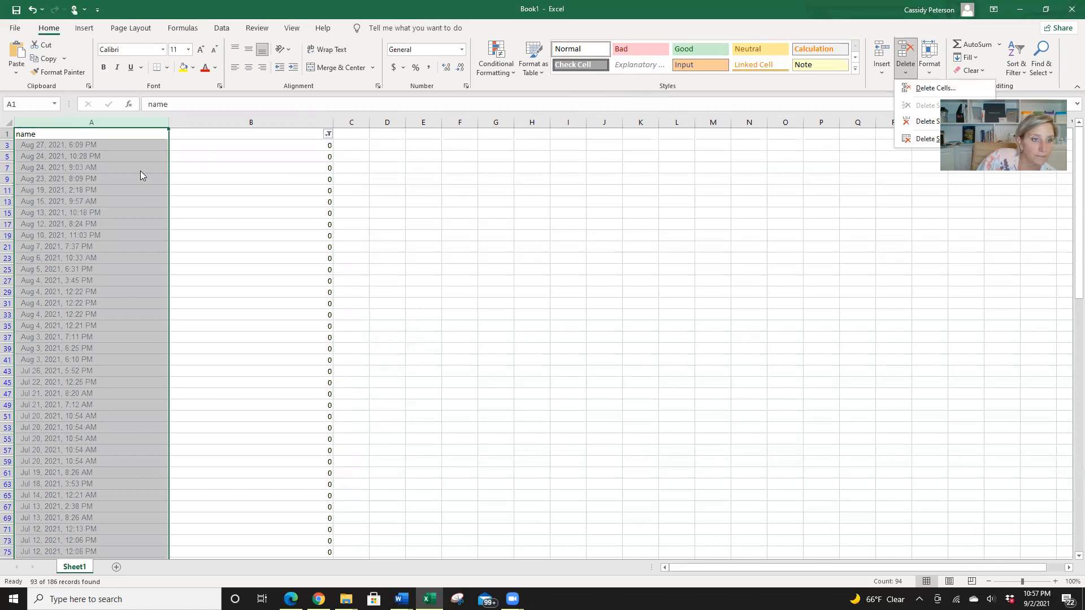
pyautogui.click(90, 145)
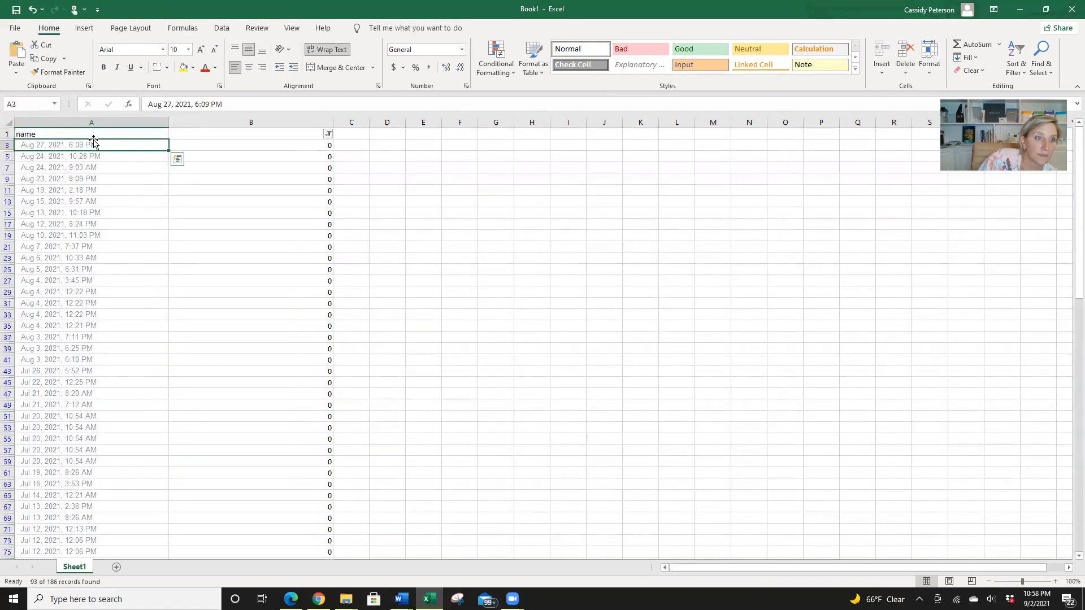
pyautogui.moveTo(90, 134); pyautogui.dragTo(90, 483)
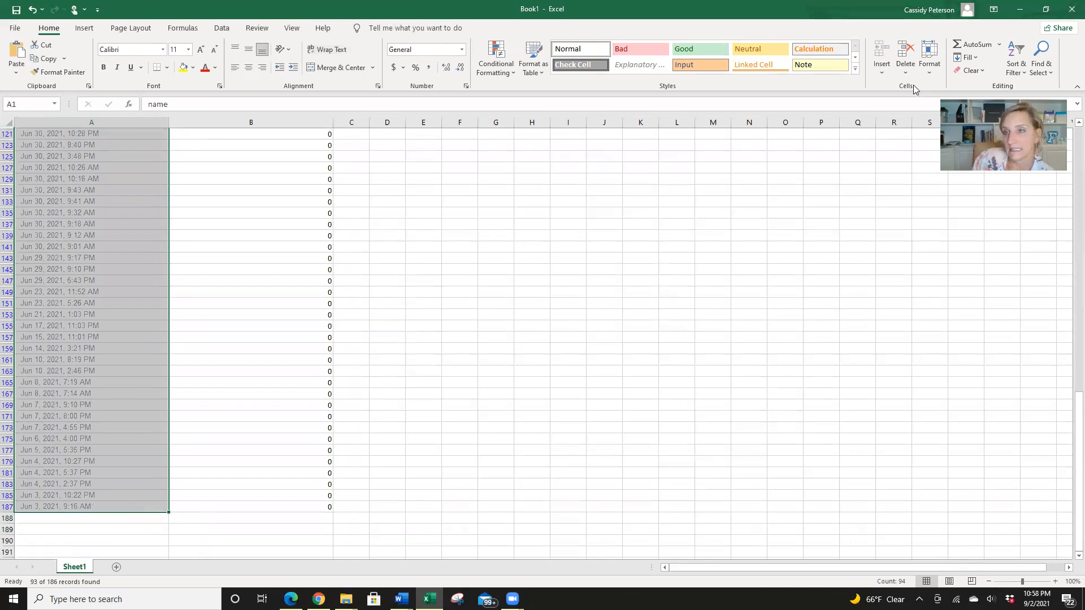
pyautogui.click(905, 58)
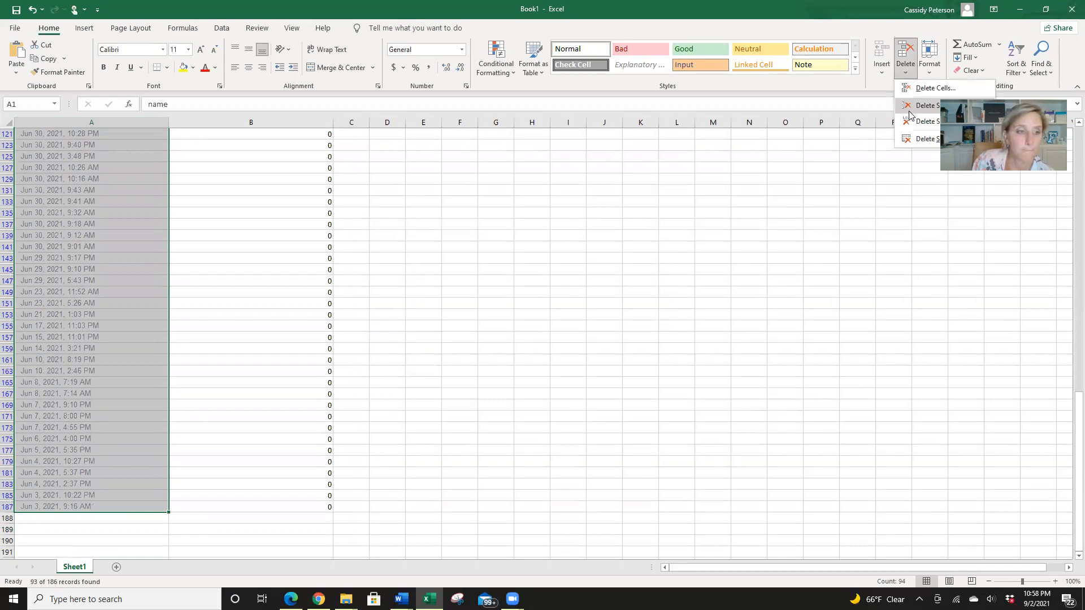
pyautogui.click(927, 120)
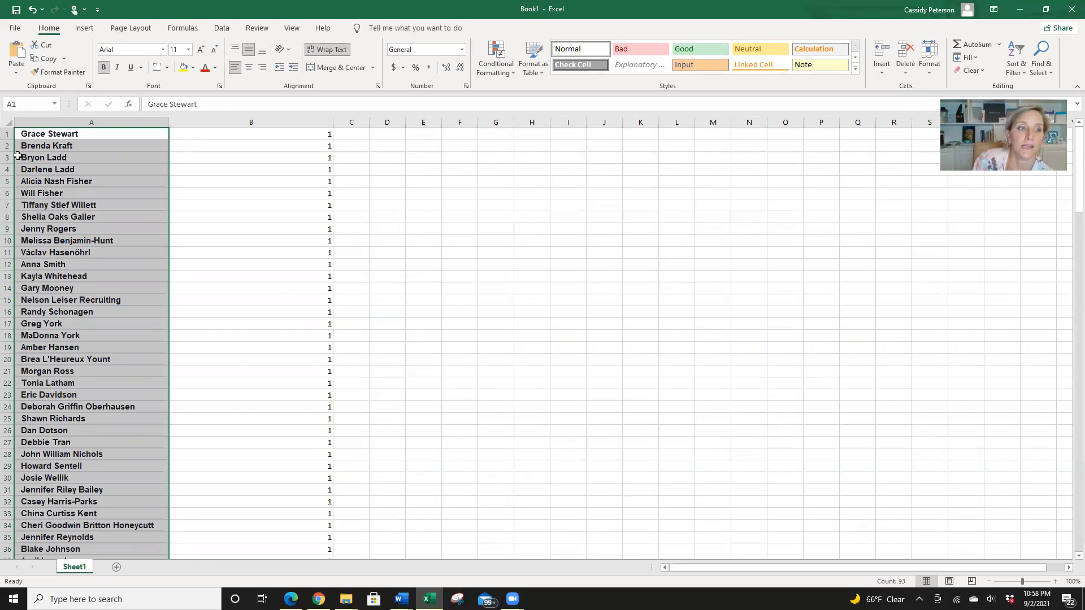
# - Clear column B's helper 1s, apply Narrow page margins, and widen column B
pyautogui.click(251, 123)
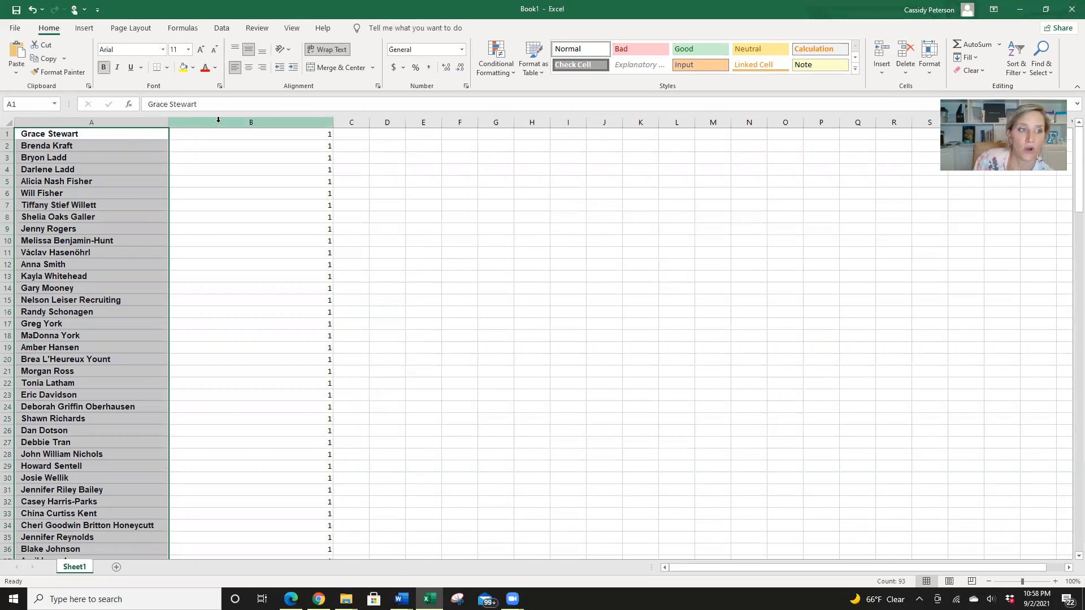
pyautogui.click(250, 122)
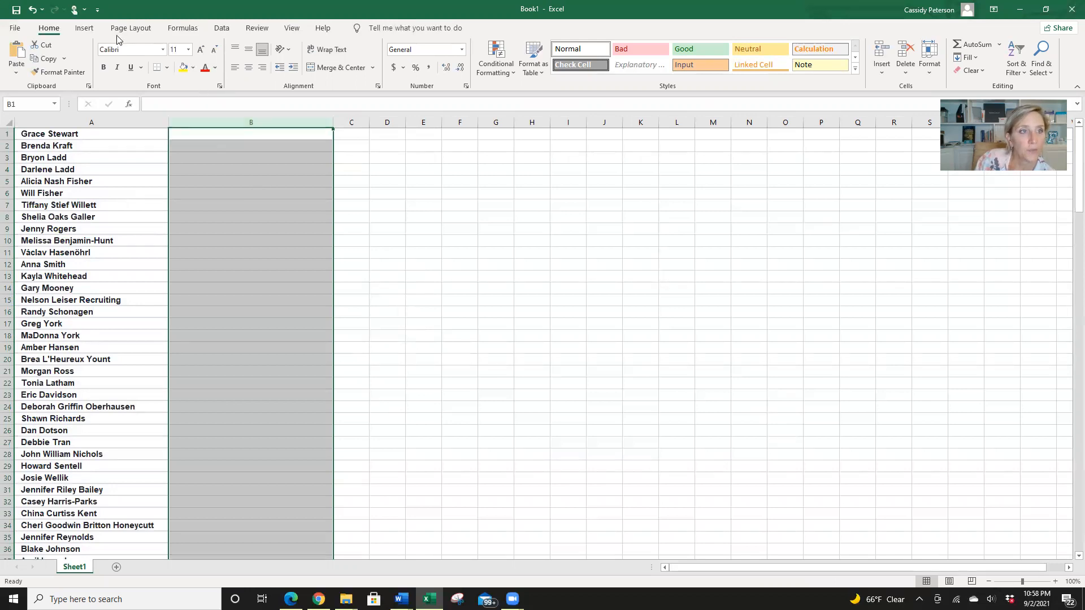
pyautogui.click(130, 28)
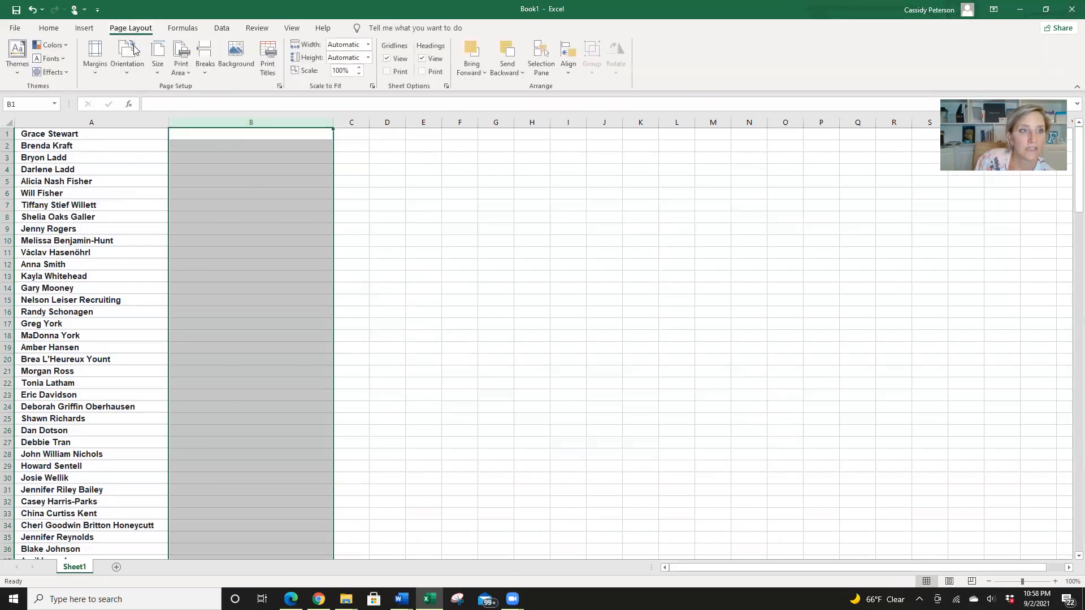
pyautogui.click(95, 55)
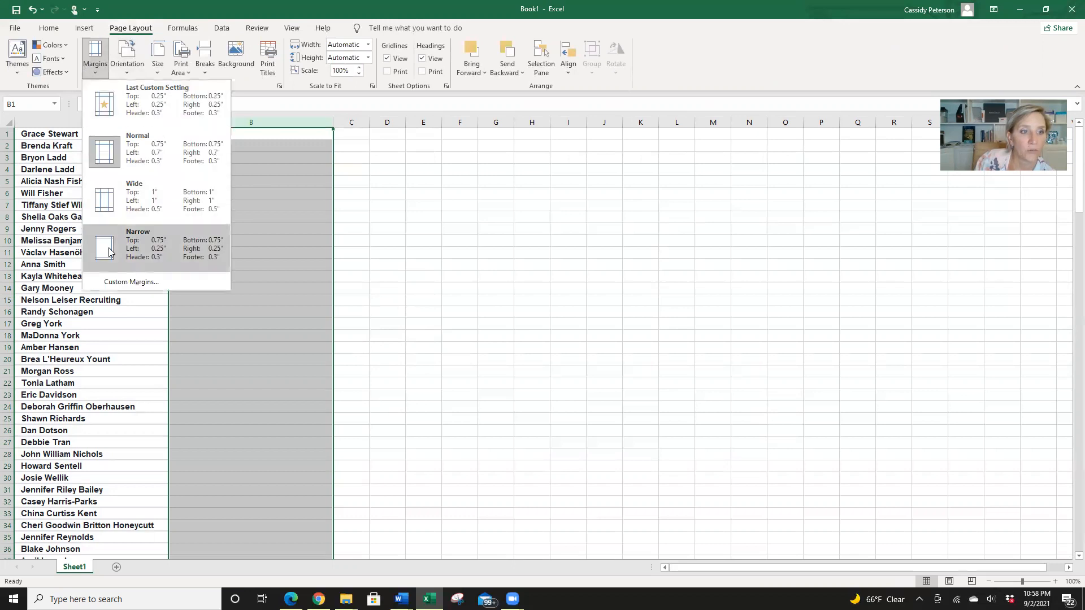
pyautogui.click(104, 247)
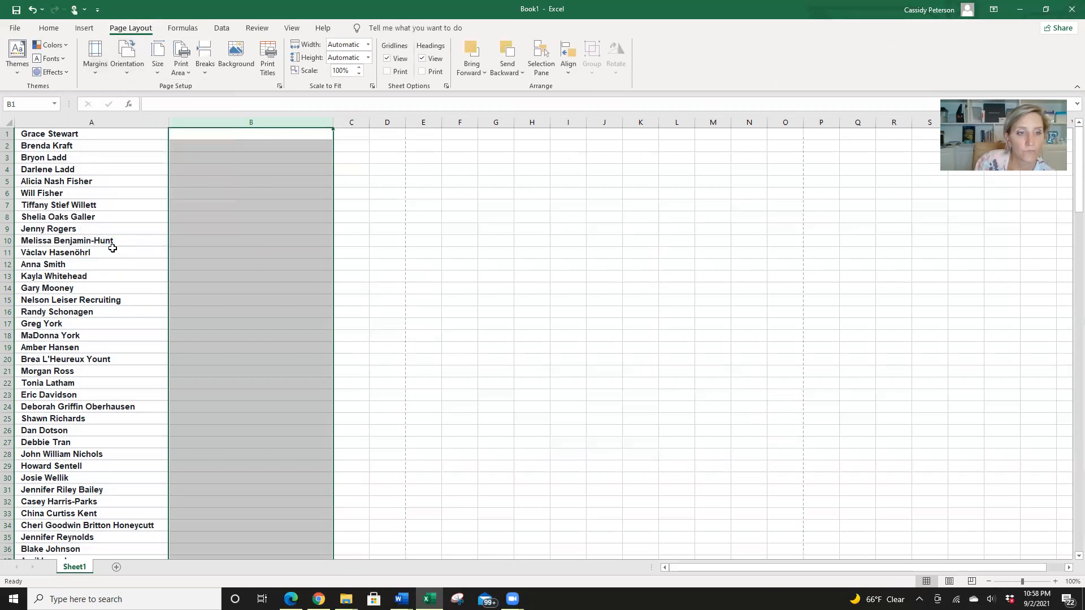
pyautogui.moveTo(407, 240)
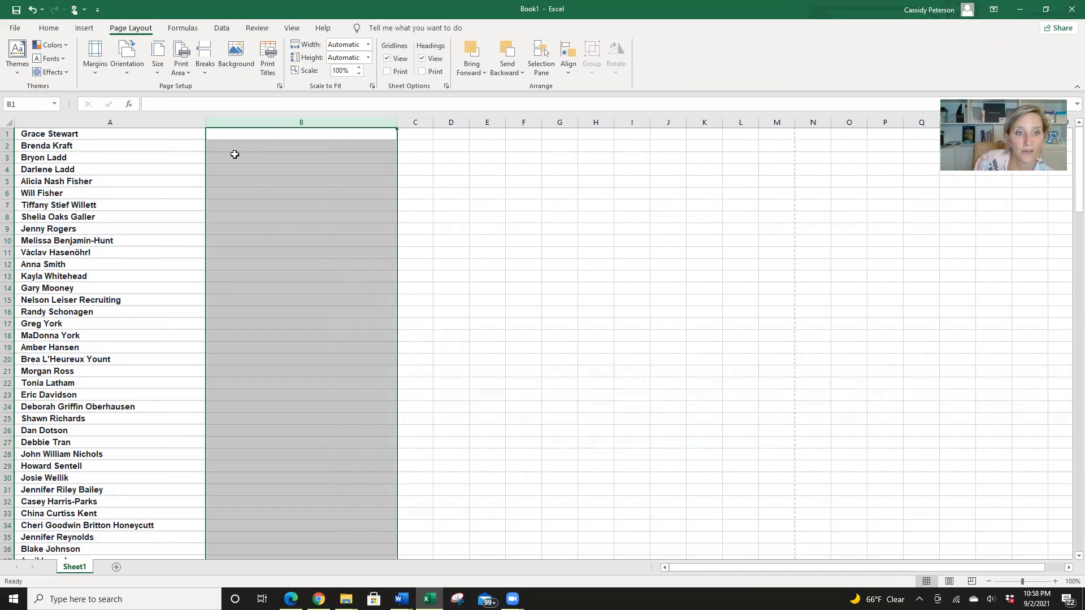
pyautogui.click(300, 192)
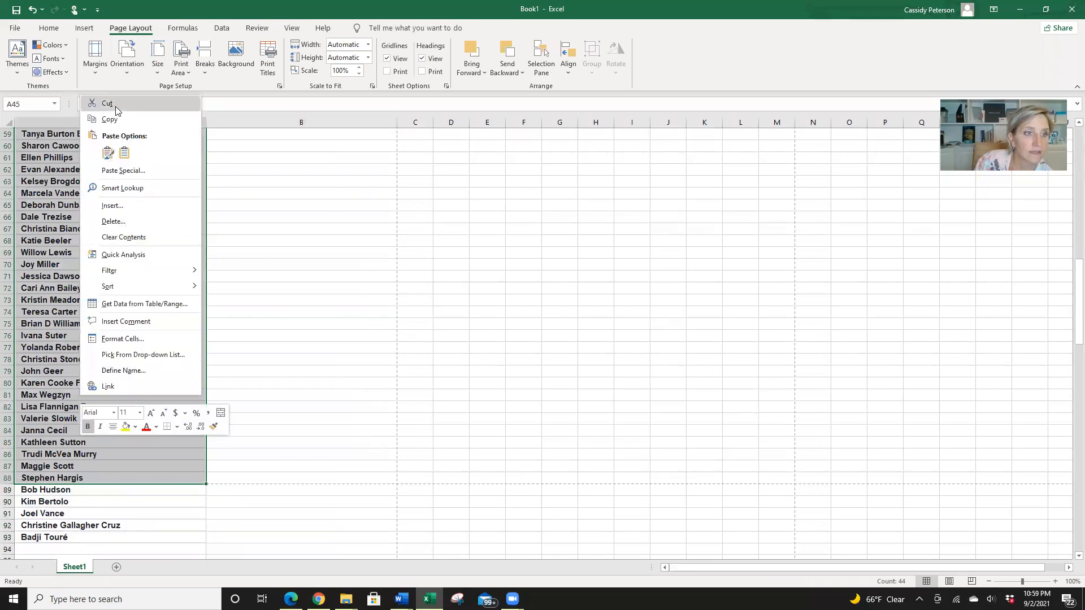
pyautogui.click(107, 102)
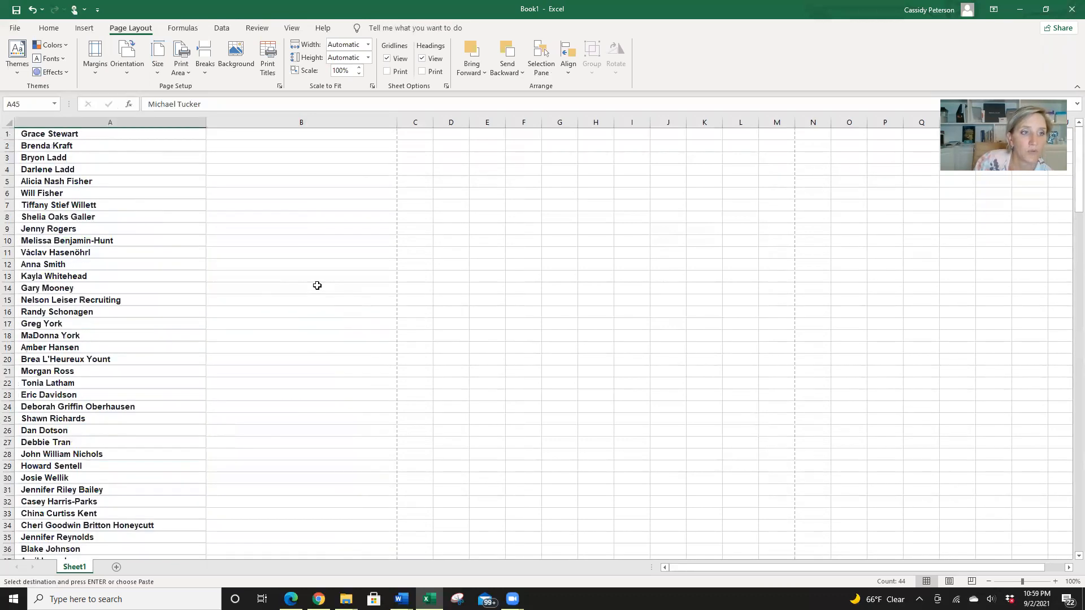
pyautogui.click(300, 132)
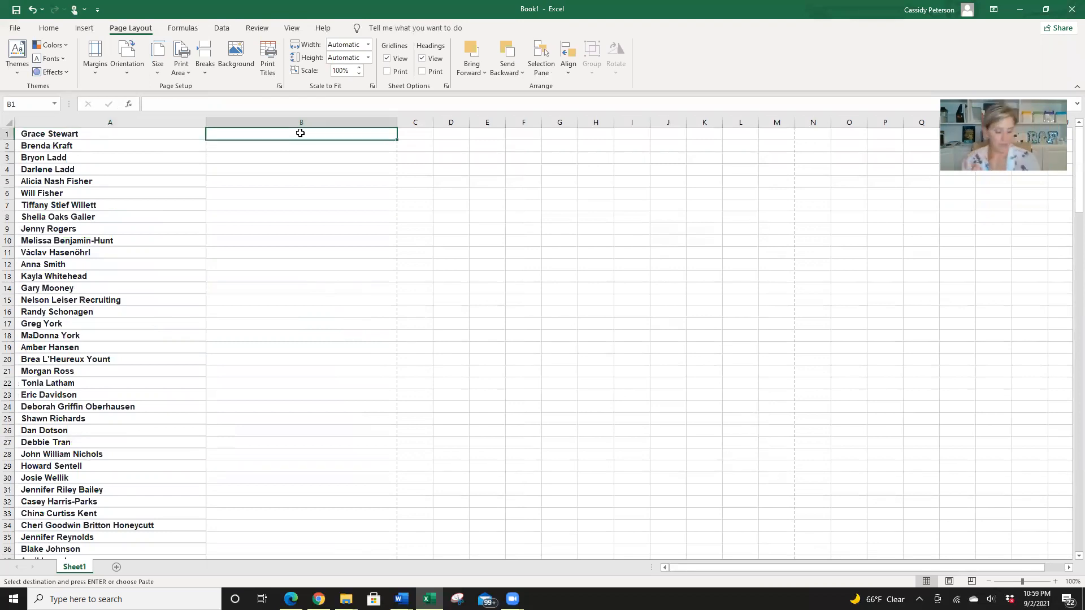
pyautogui.press('ctrl+v')
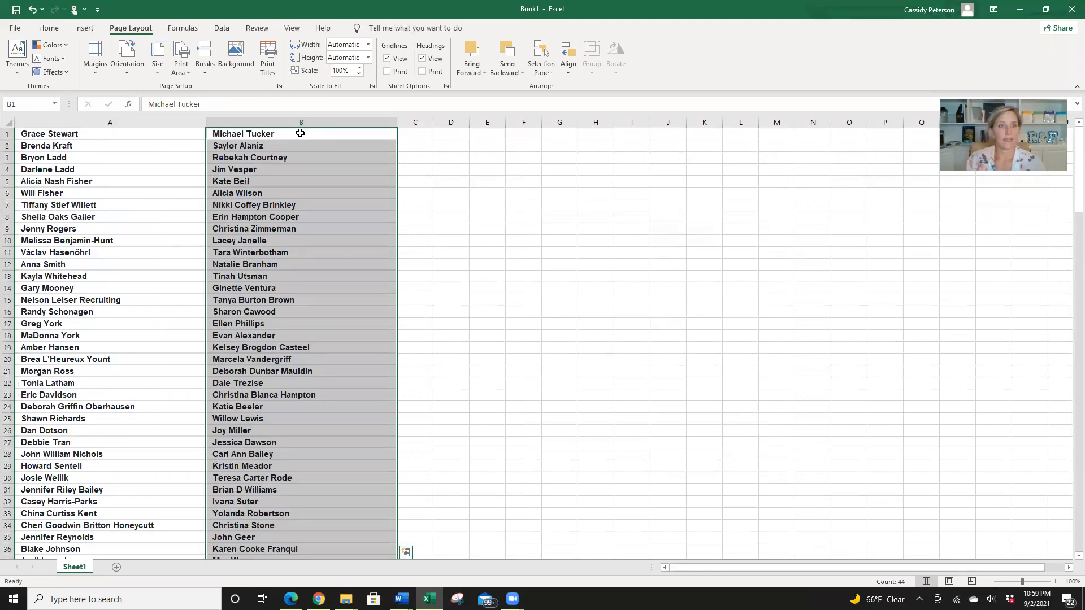
pyautogui.scroll(-3)
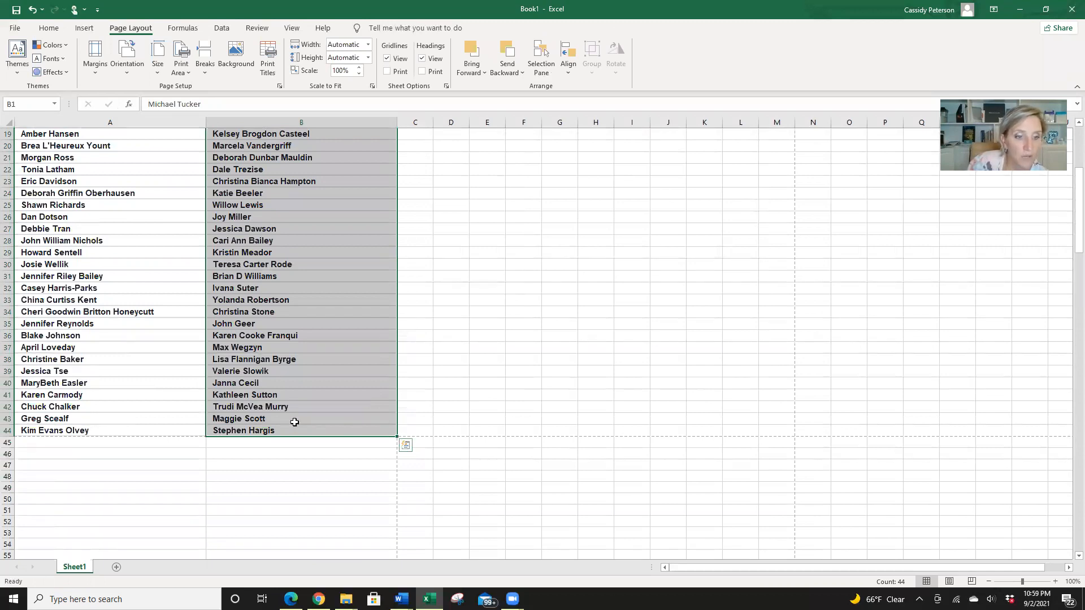
pyautogui.scroll(-3)
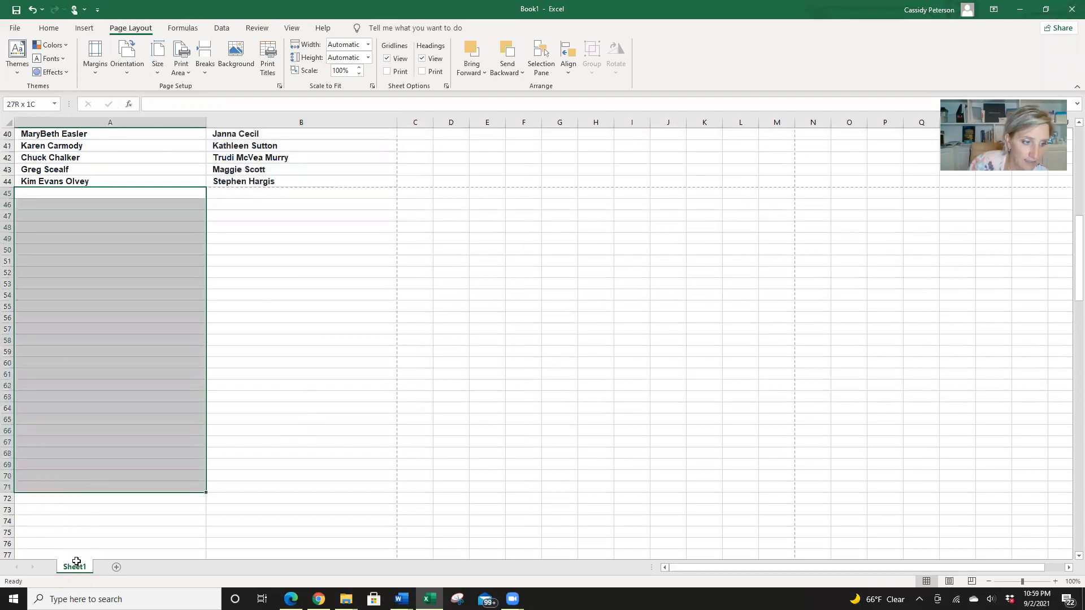
pyautogui.scroll(-3)
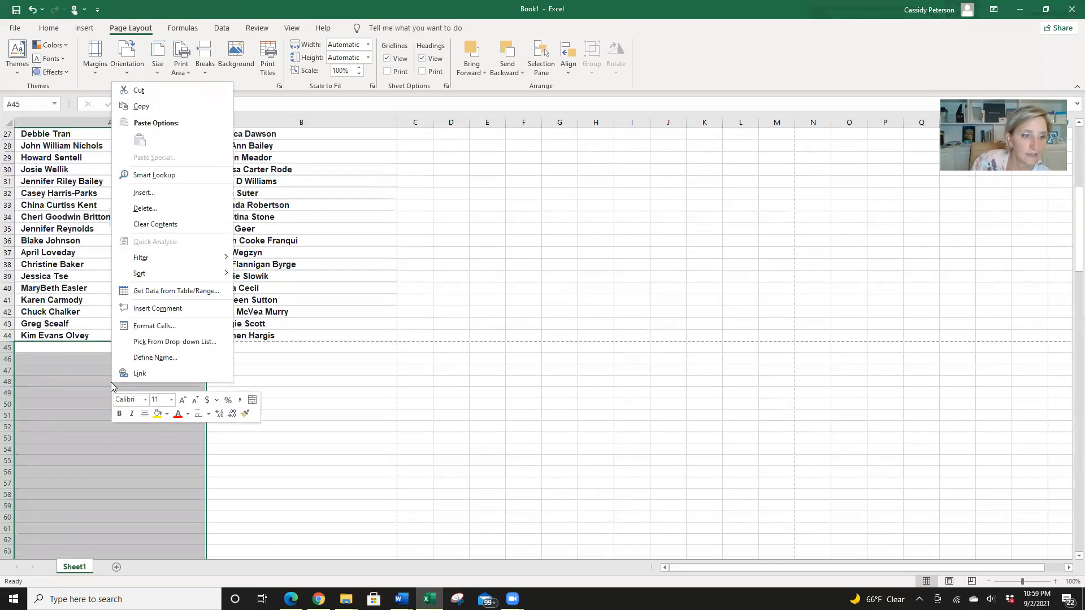
pyautogui.click(144, 208)
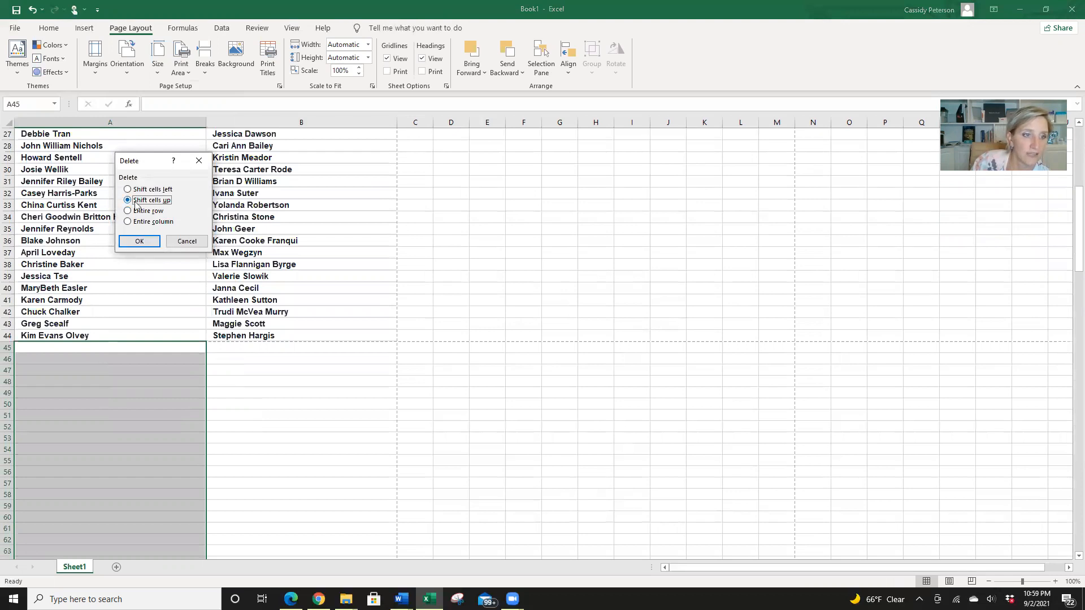
pyautogui.click(138, 241)
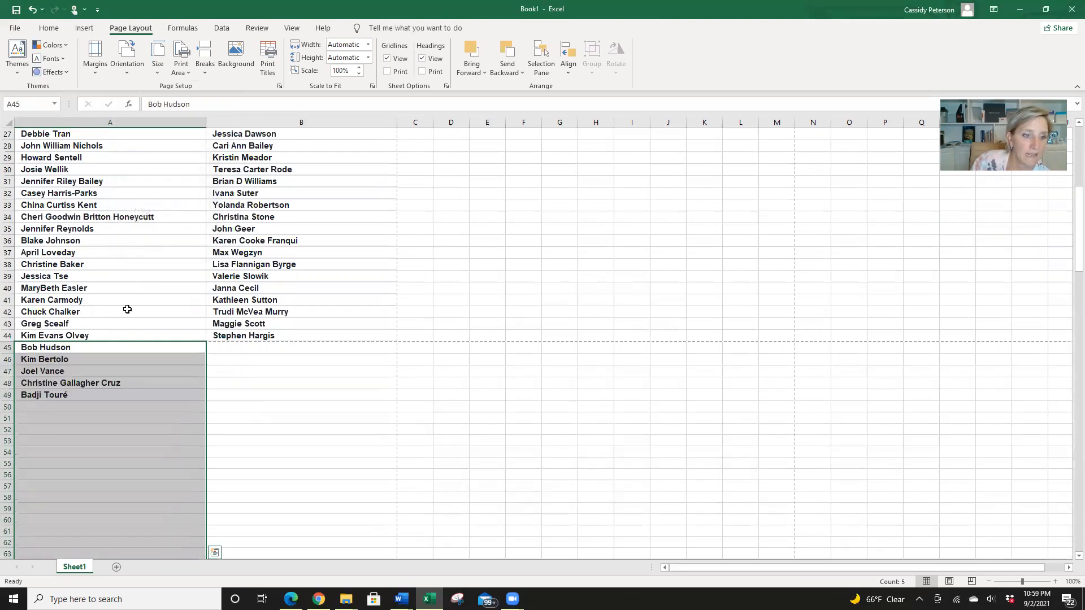
pyautogui.moveTo(221, 301)
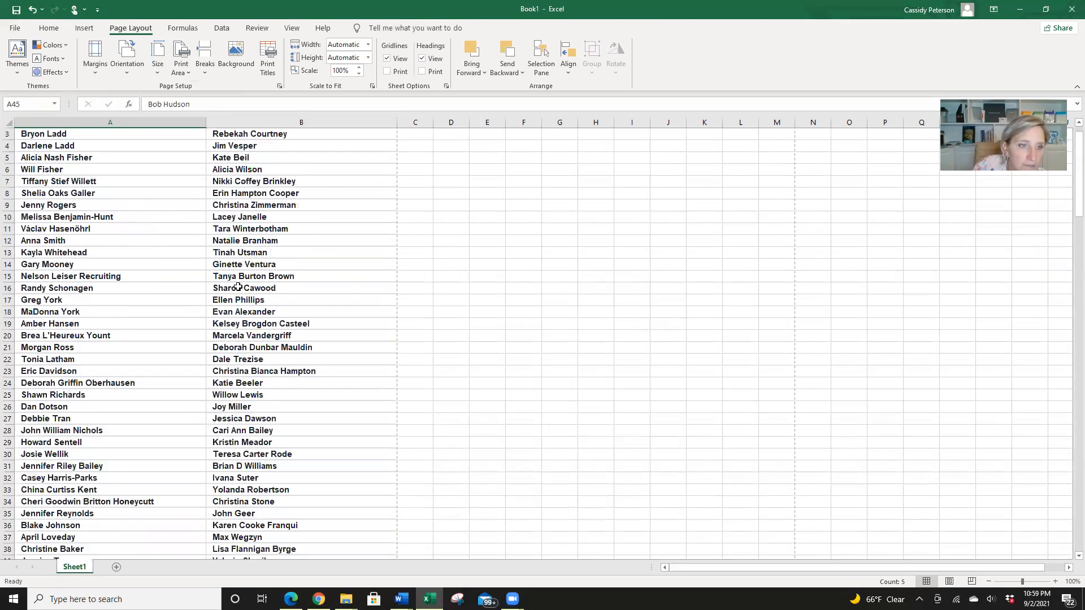
pyautogui.scroll(3)
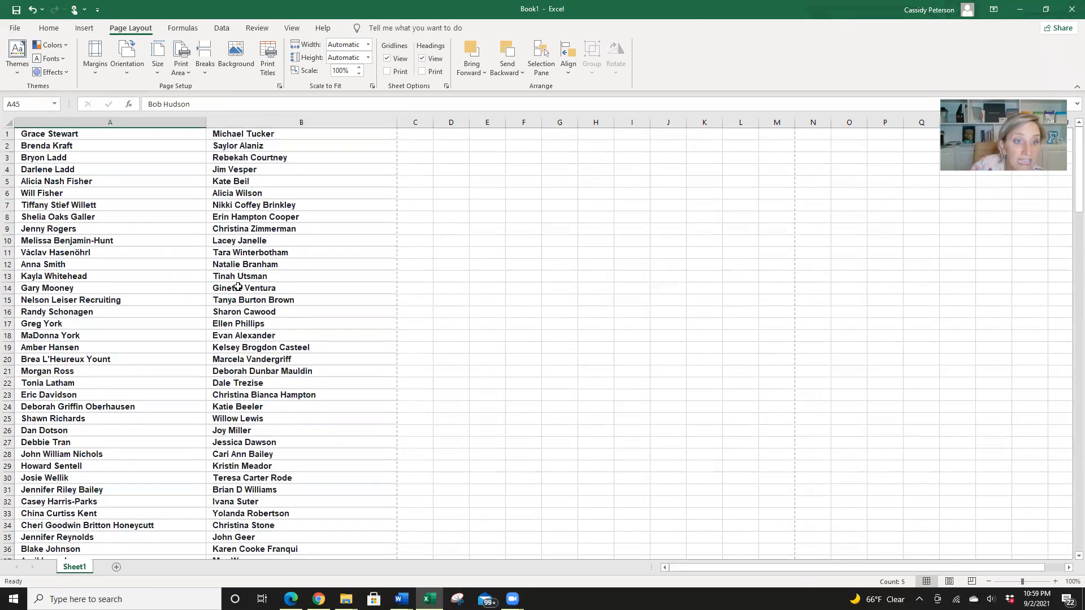